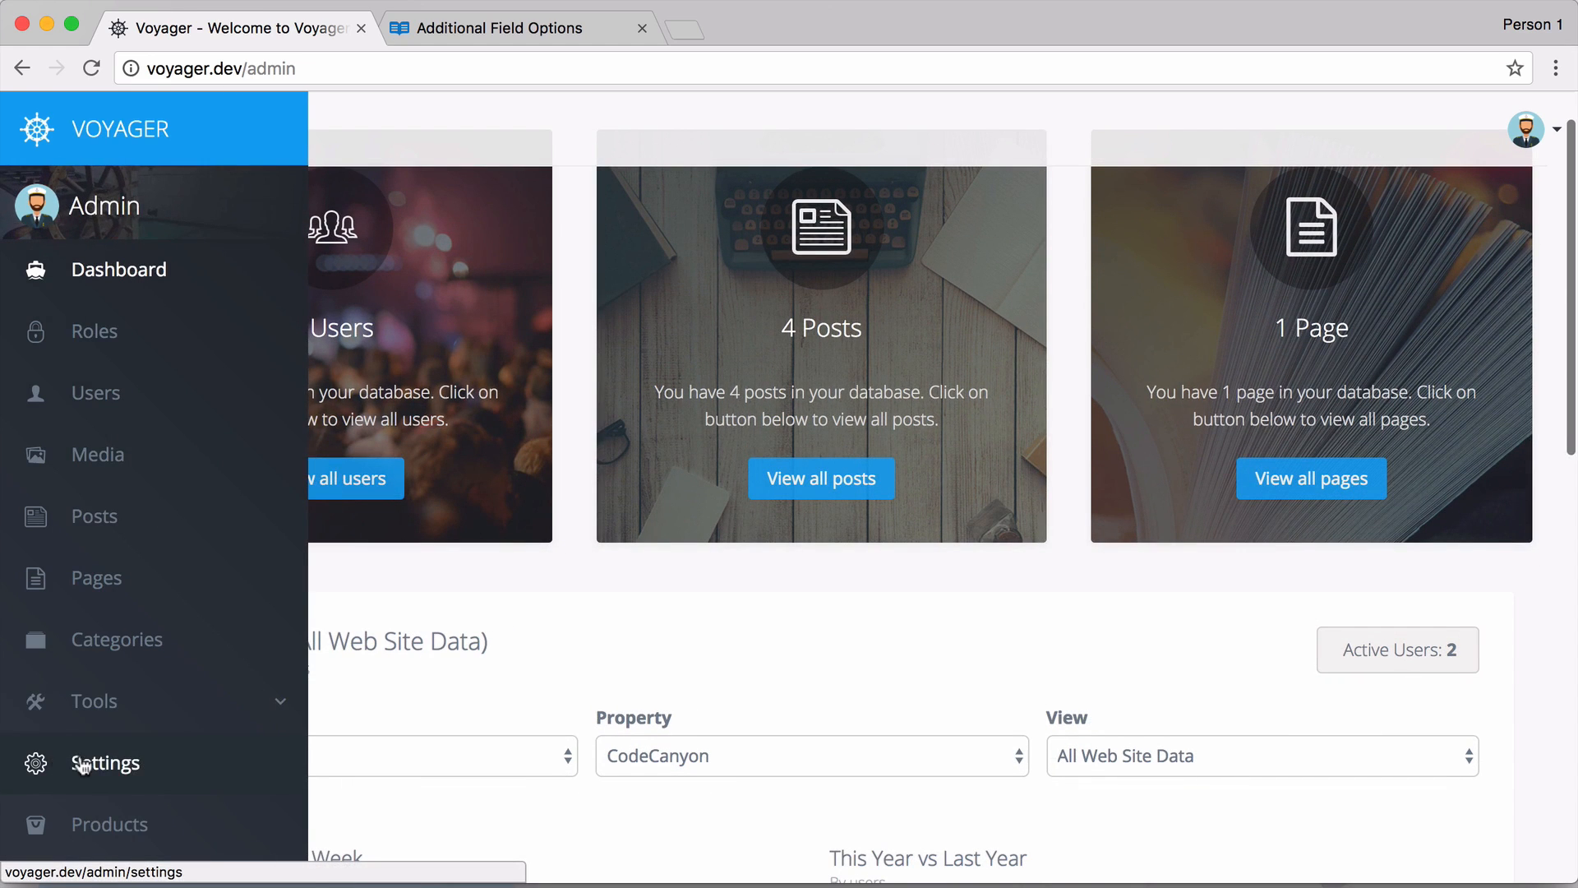
From Tools > Database, edit the products table's BREAD and scroll to its fields.
click(93, 701)
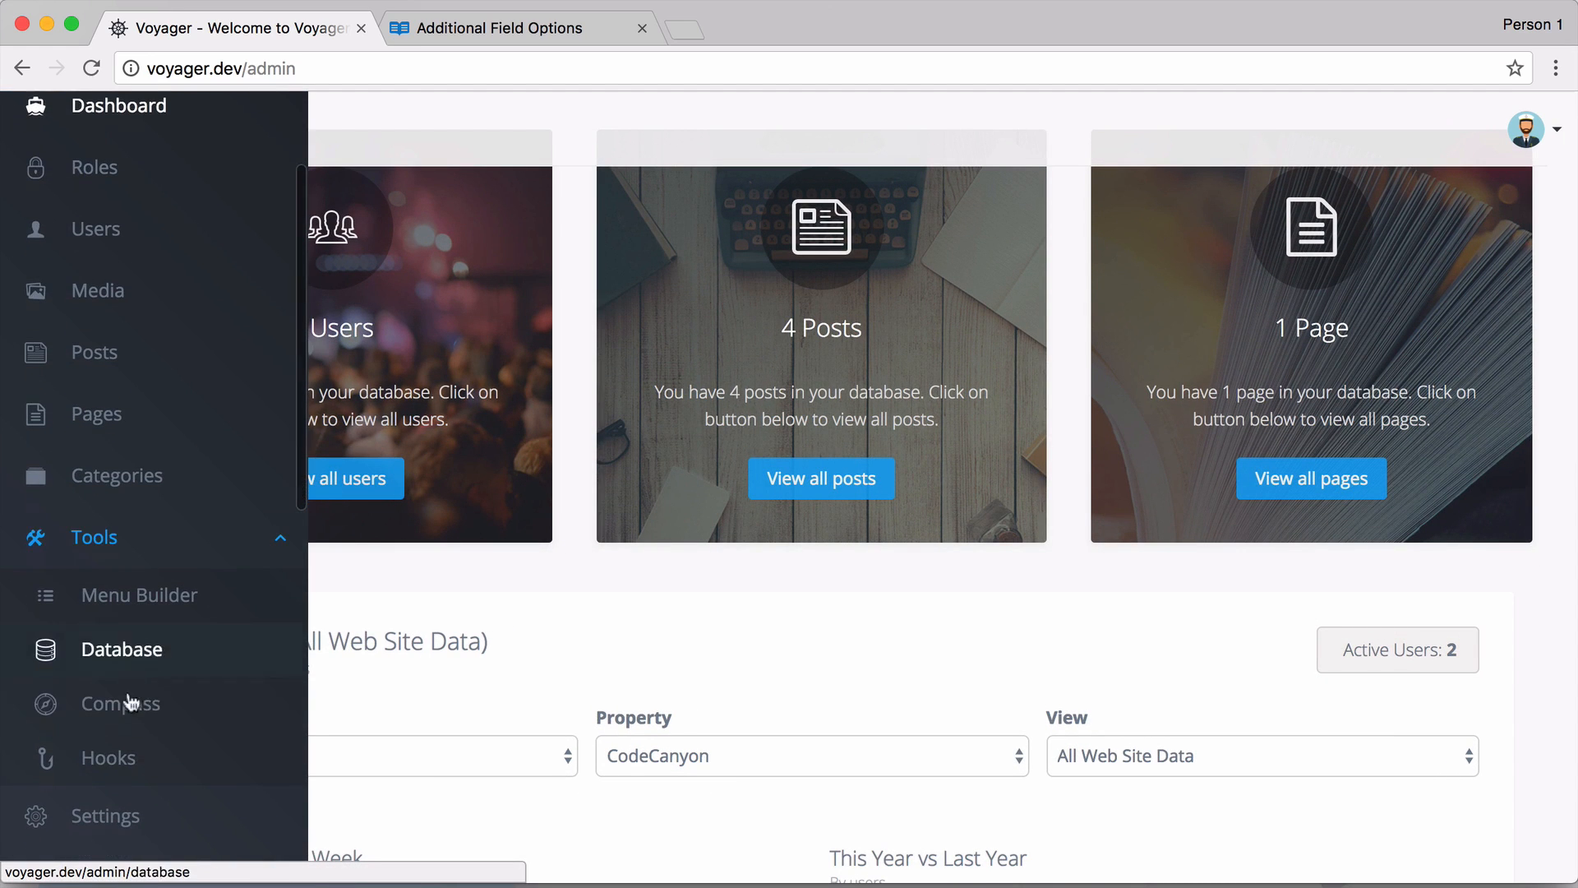
click(123, 650)
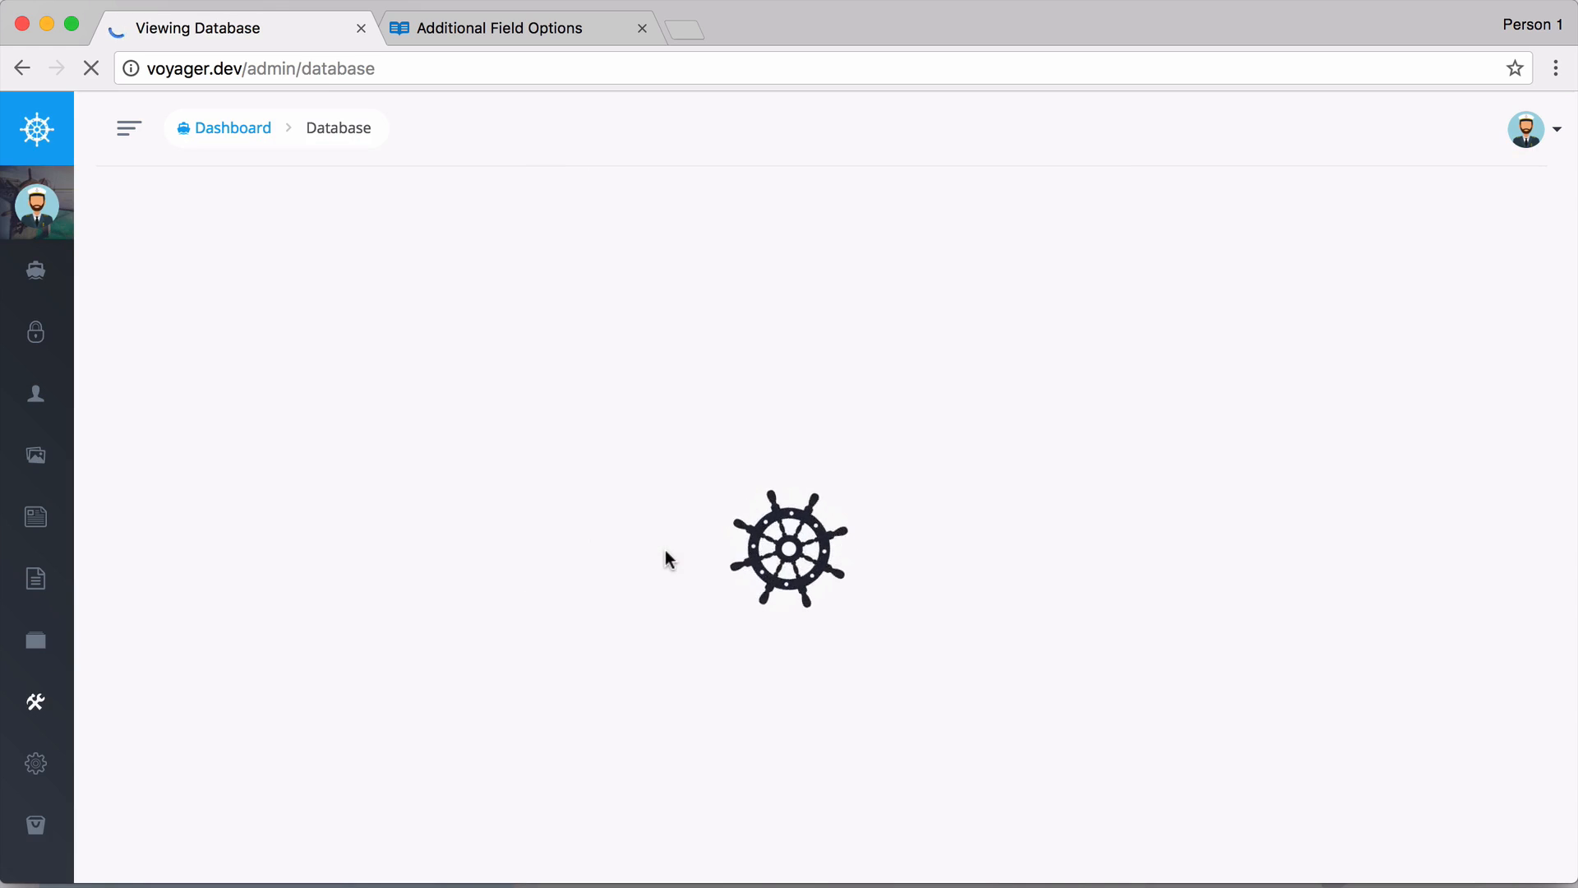
click(604, 521)
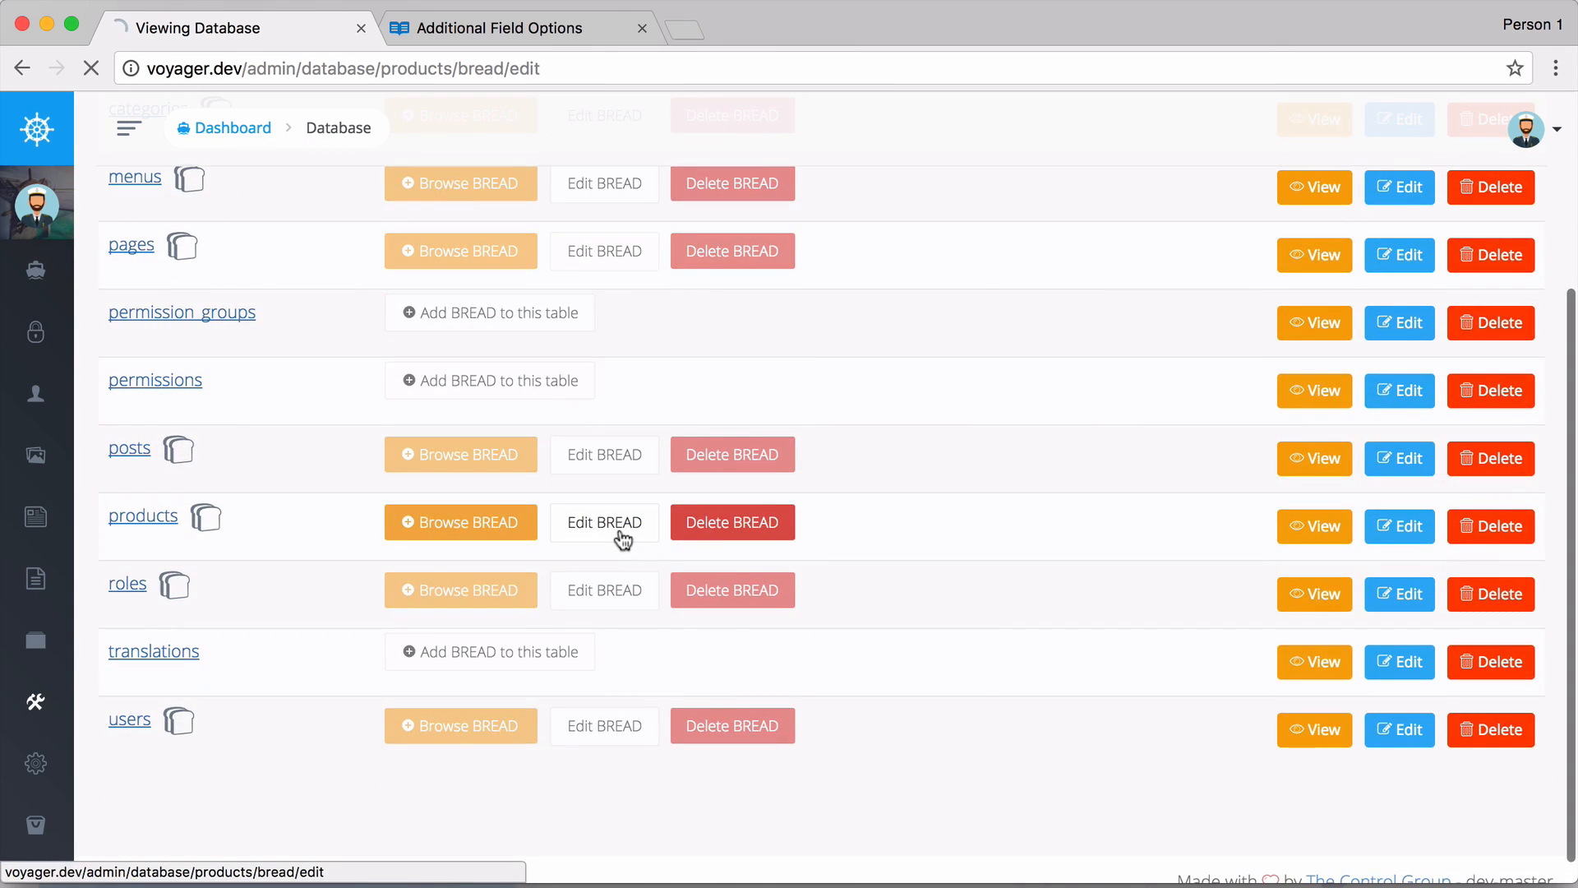
click(604, 523)
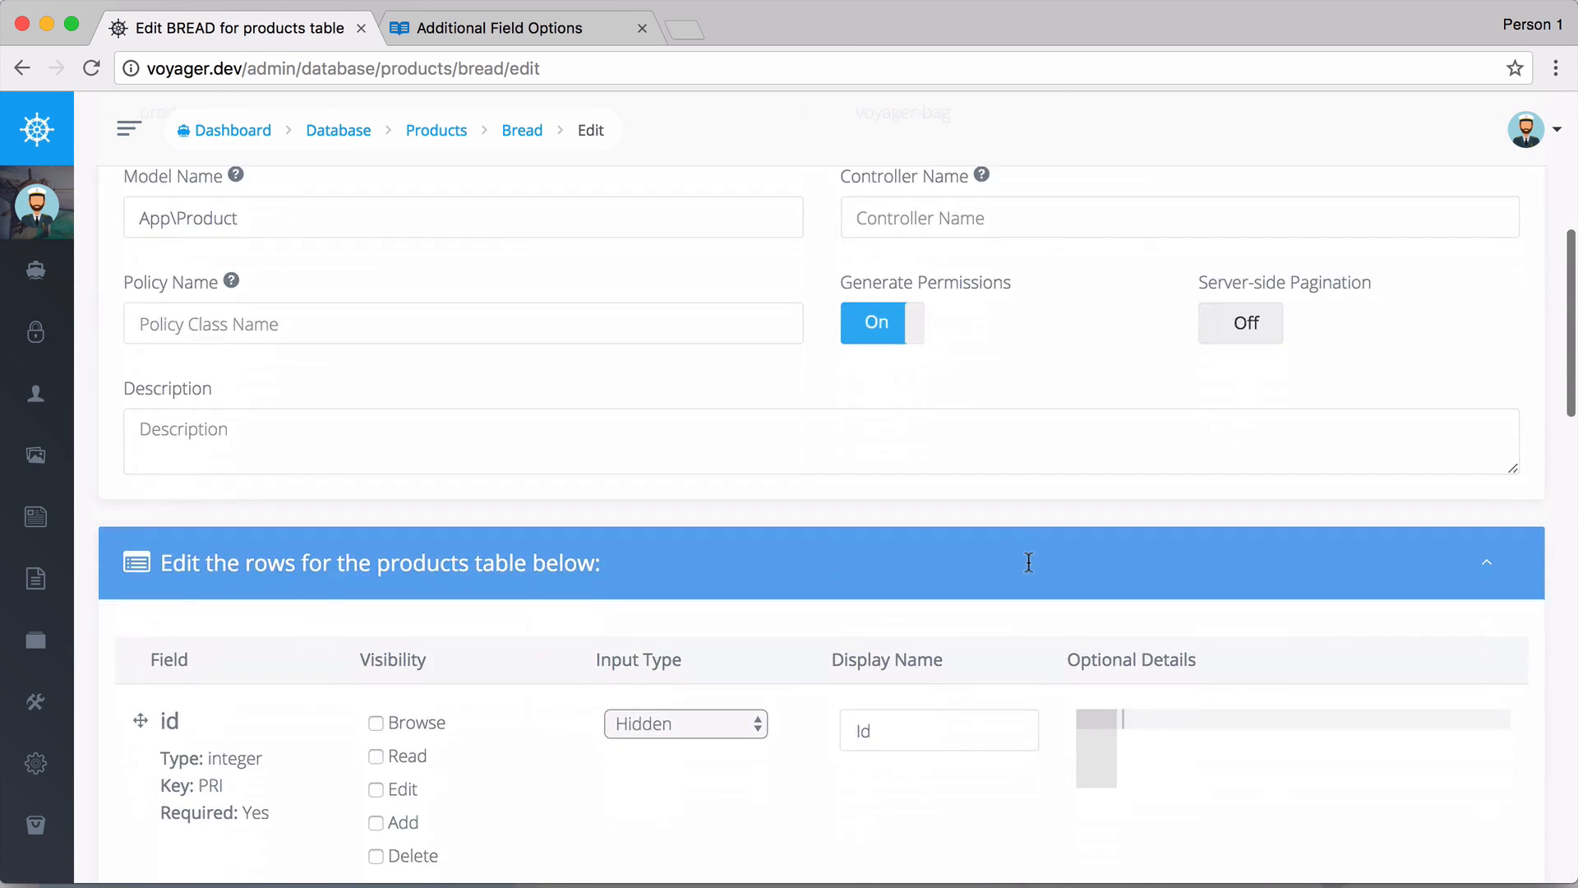
scroll(down, 3)
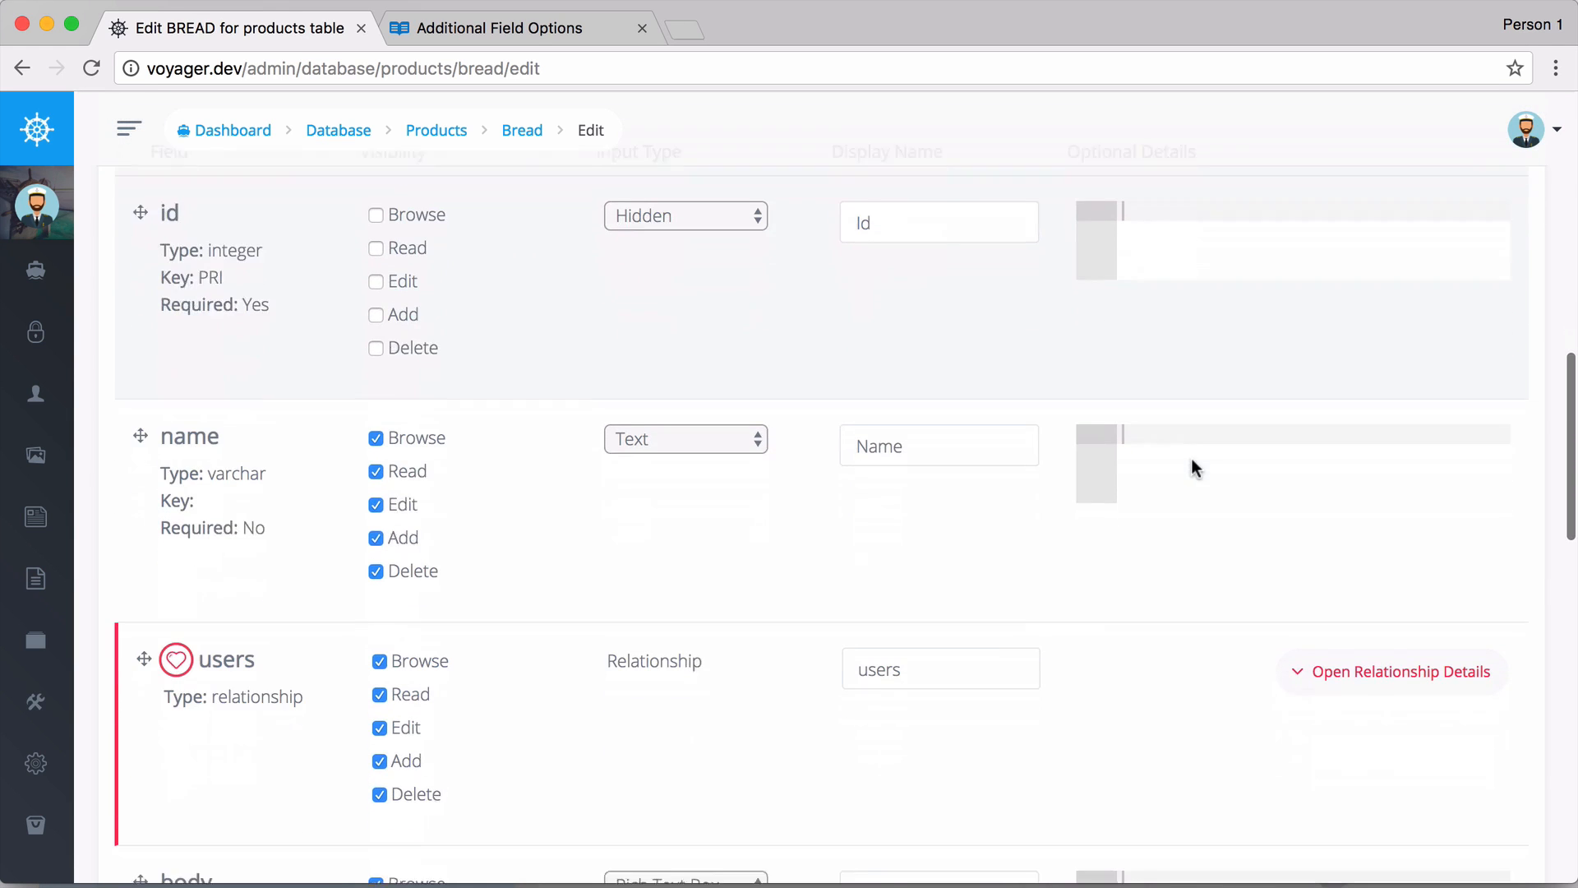
scroll(down, 3)
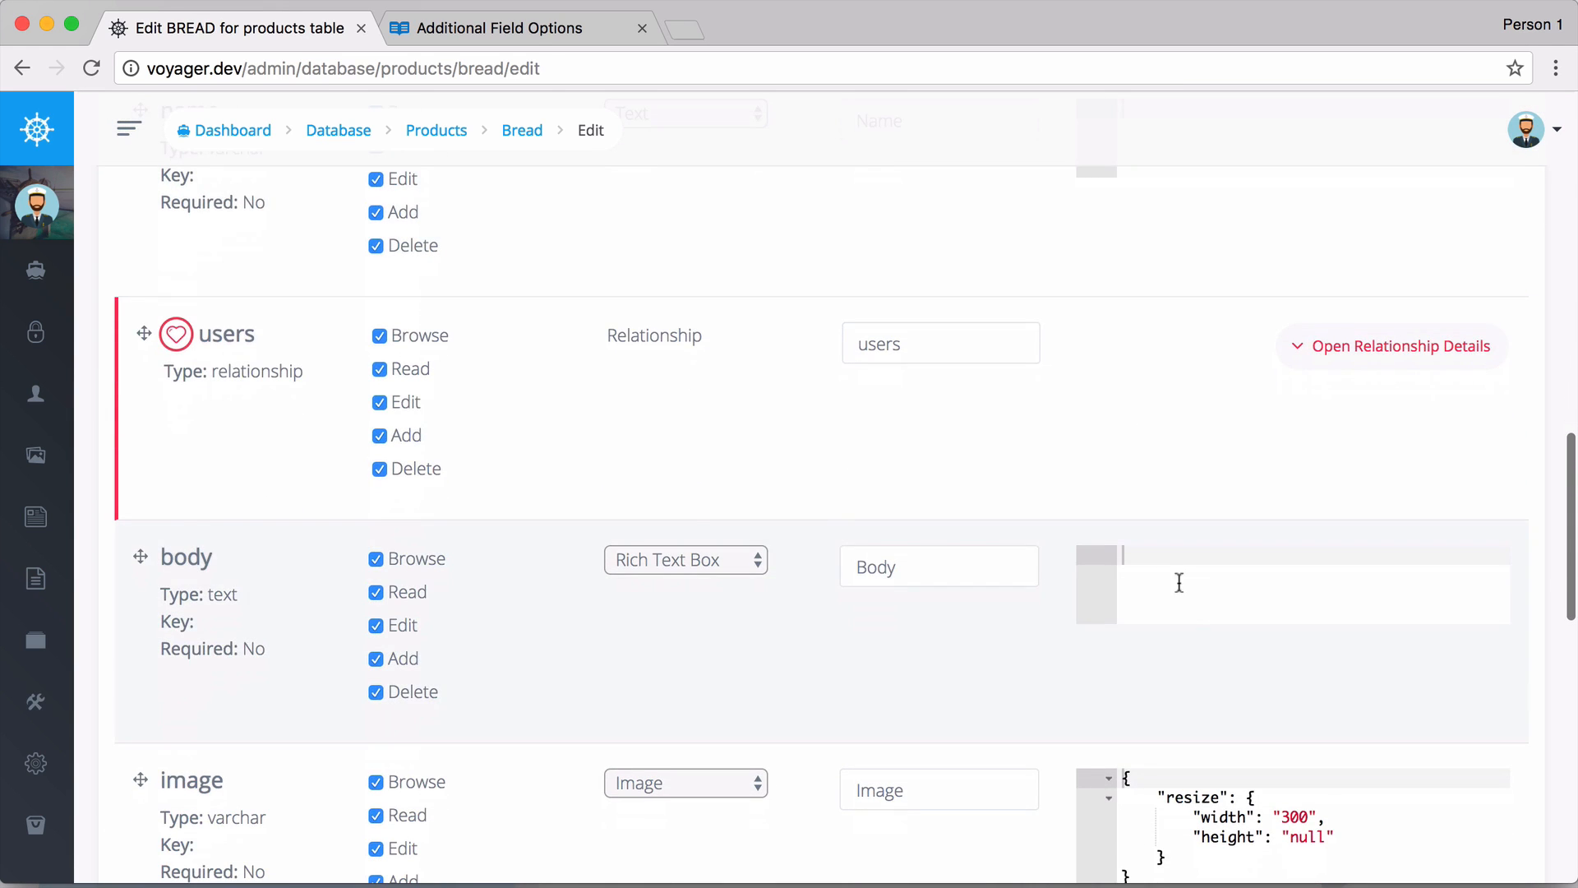
Switch to the Voyager docs tab and scroll through the Additional Field Options page.
click(501, 28)
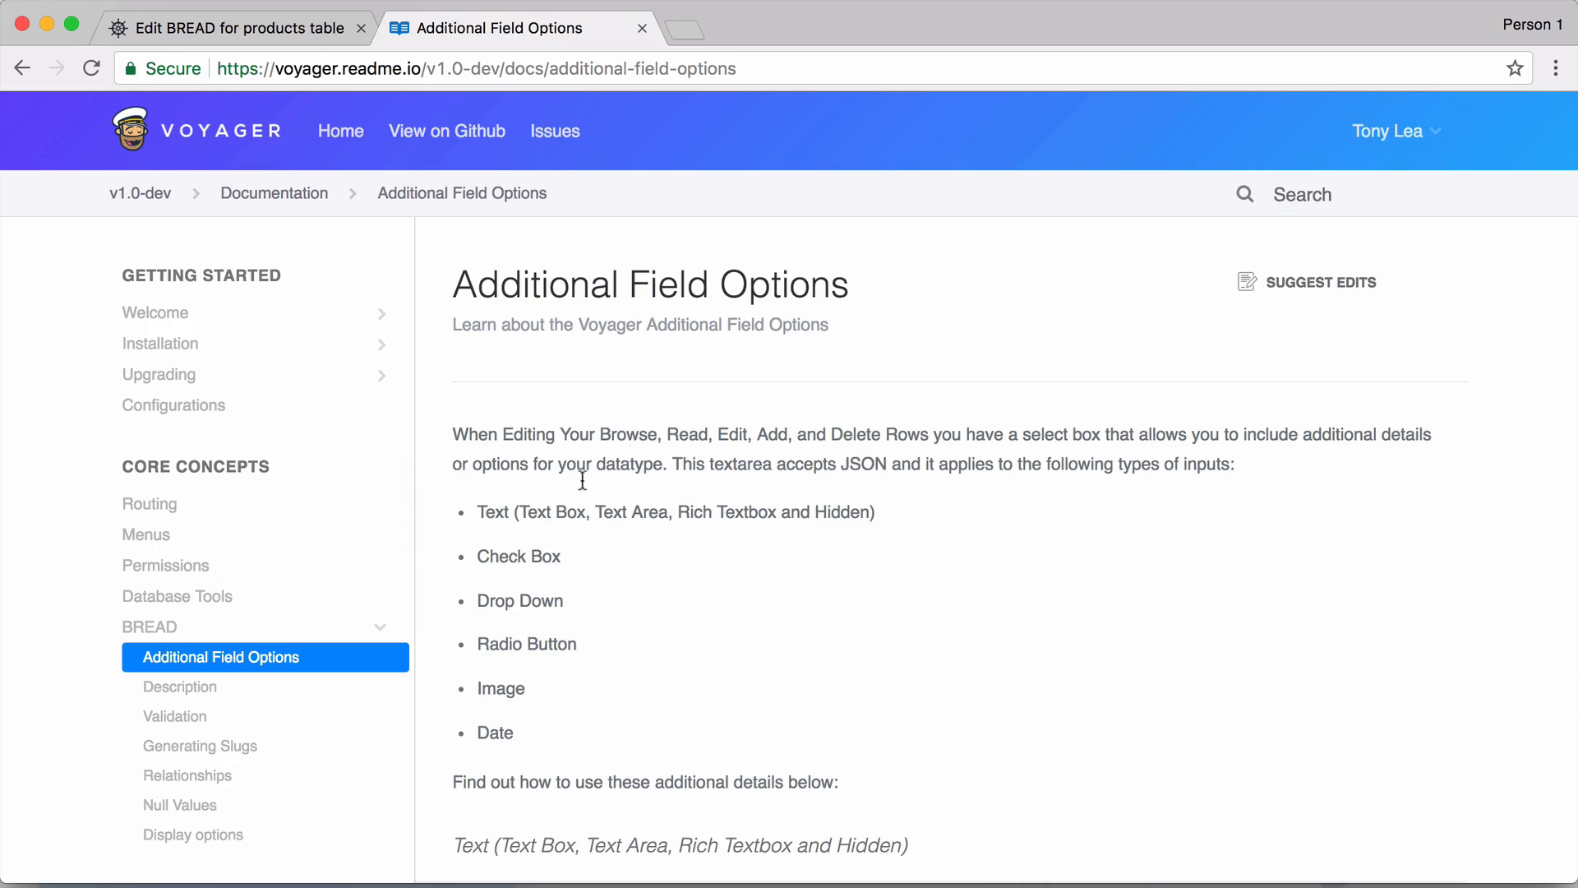
scroll(down, 3)
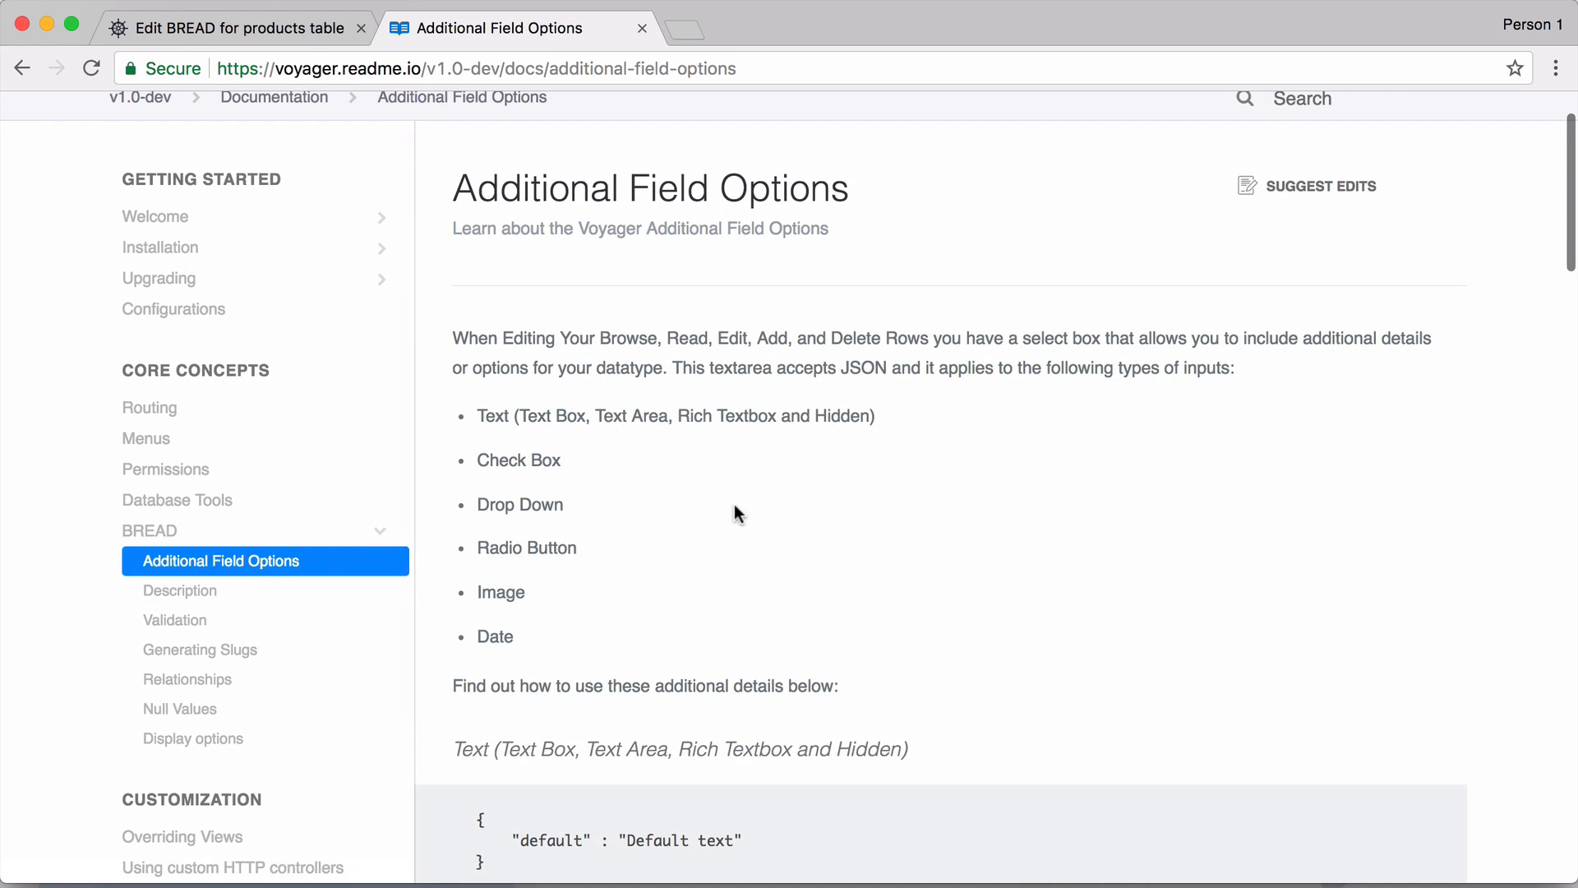
scroll(down, 3)
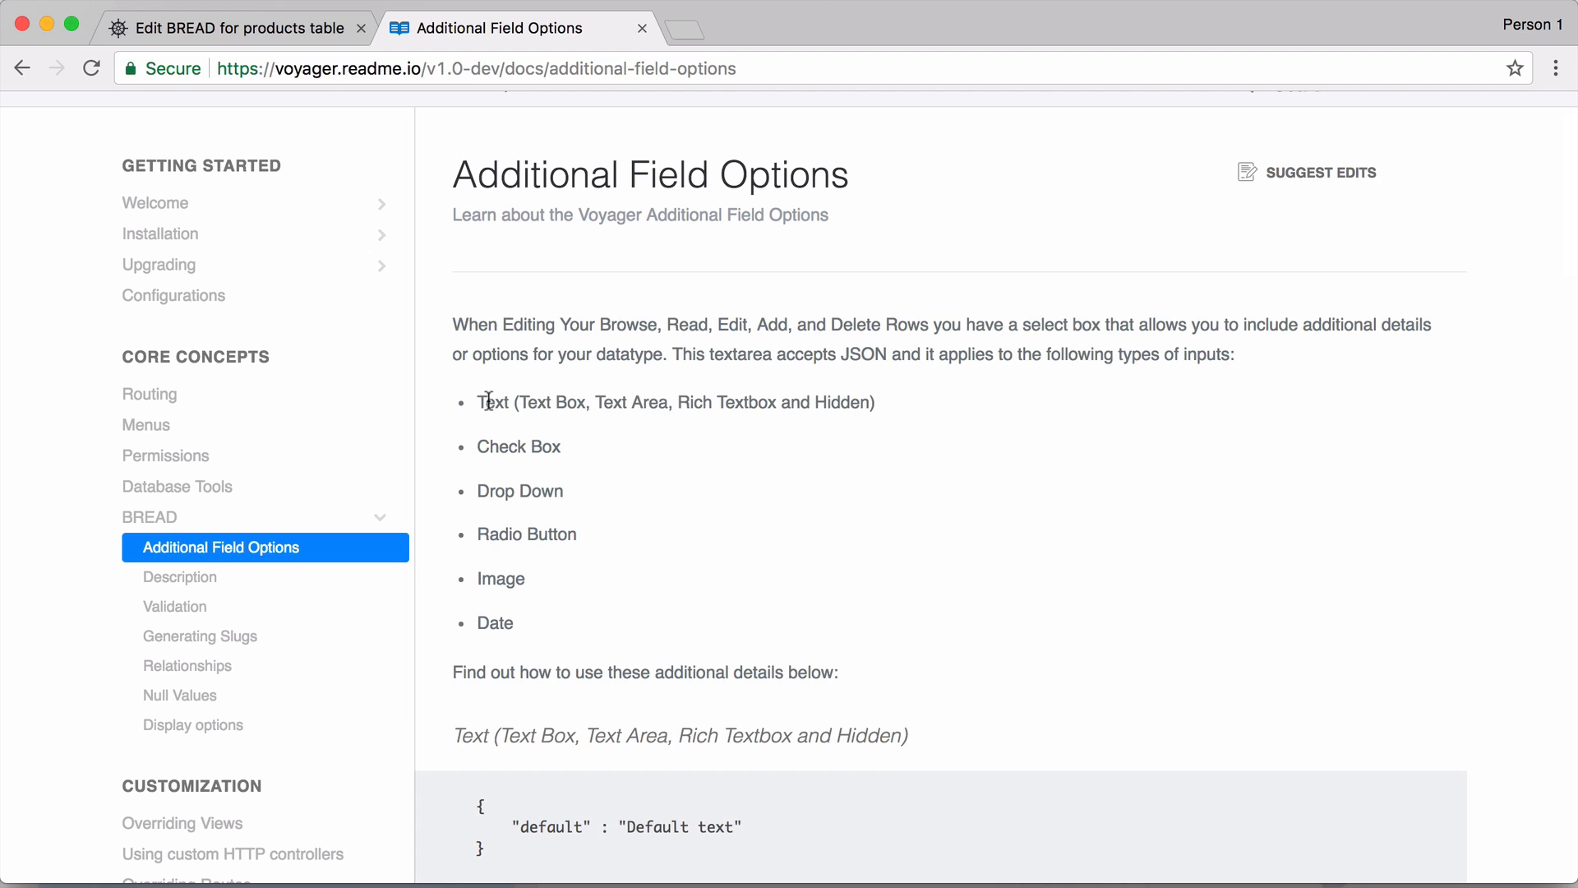
mouse_move(527, 449)
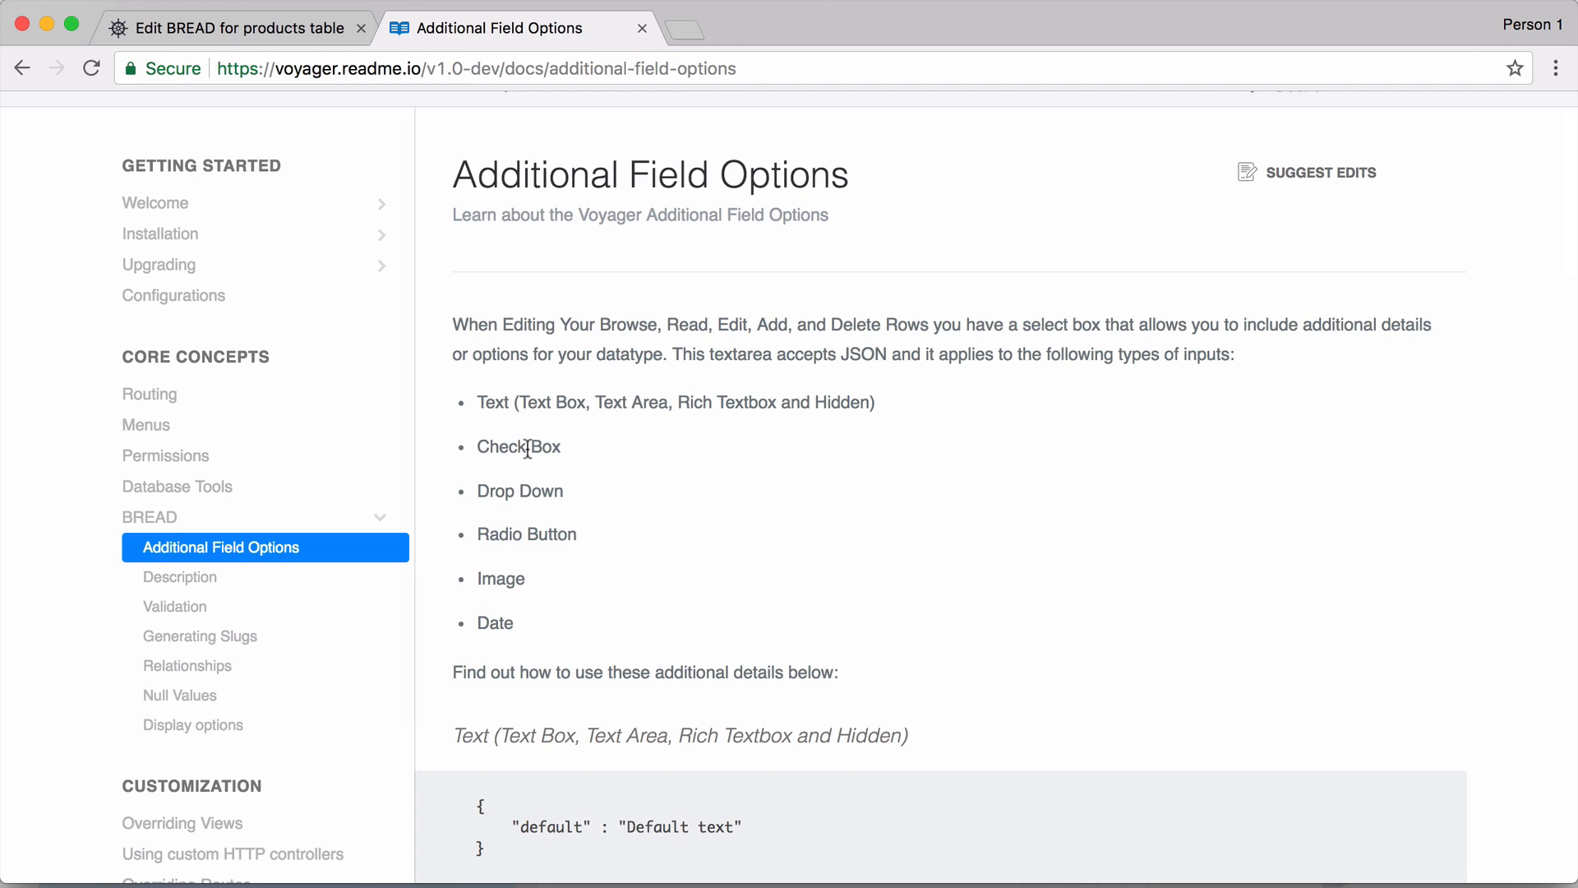
mouse_move(494, 595)
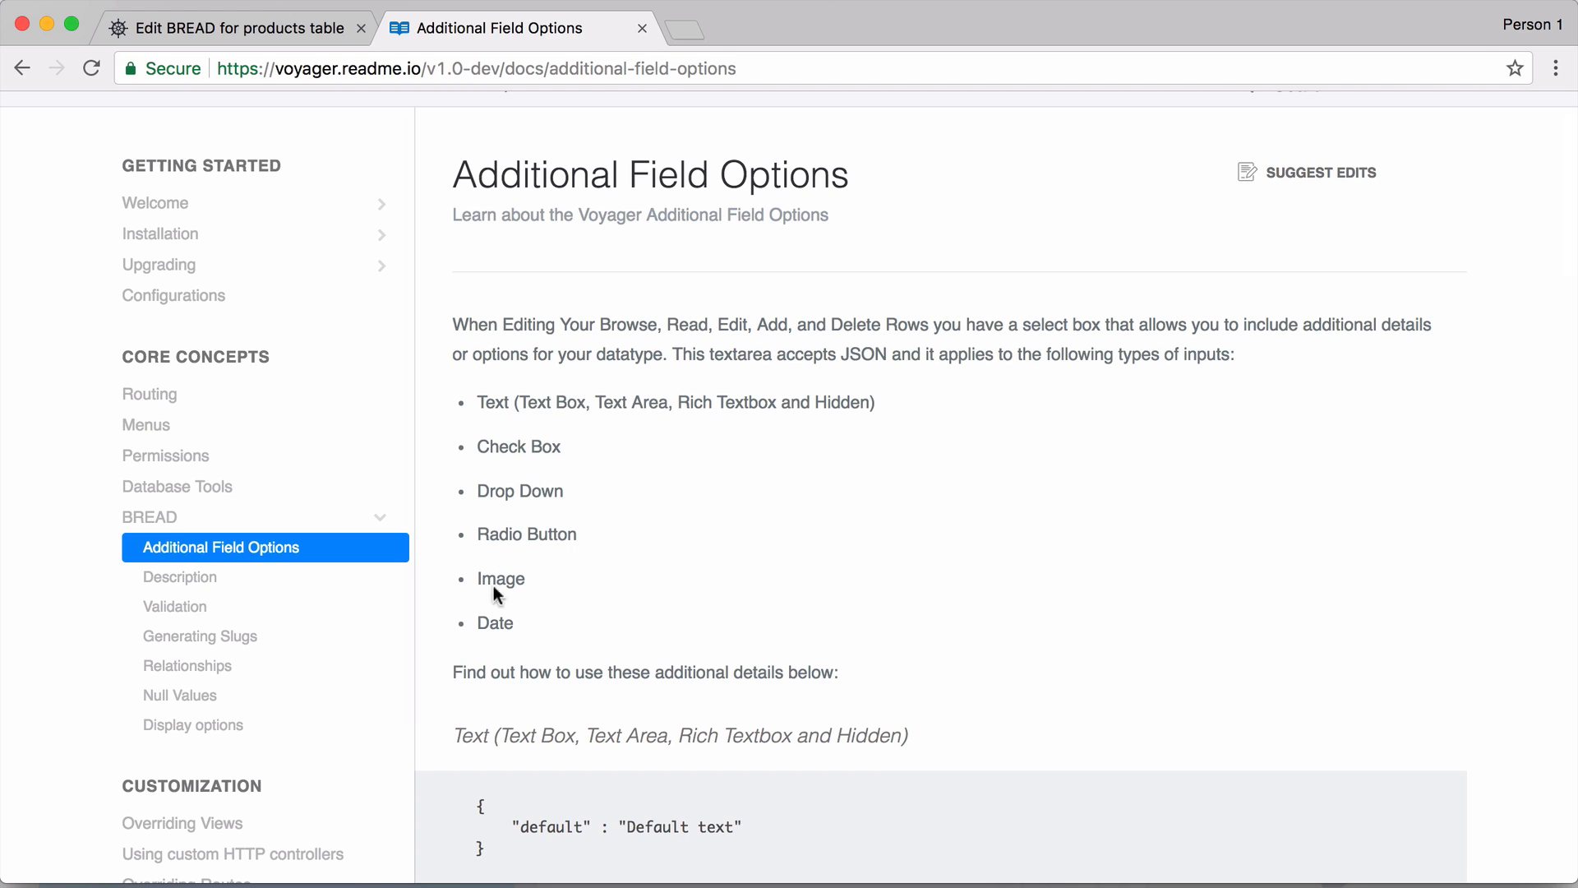
mouse_move(179, 577)
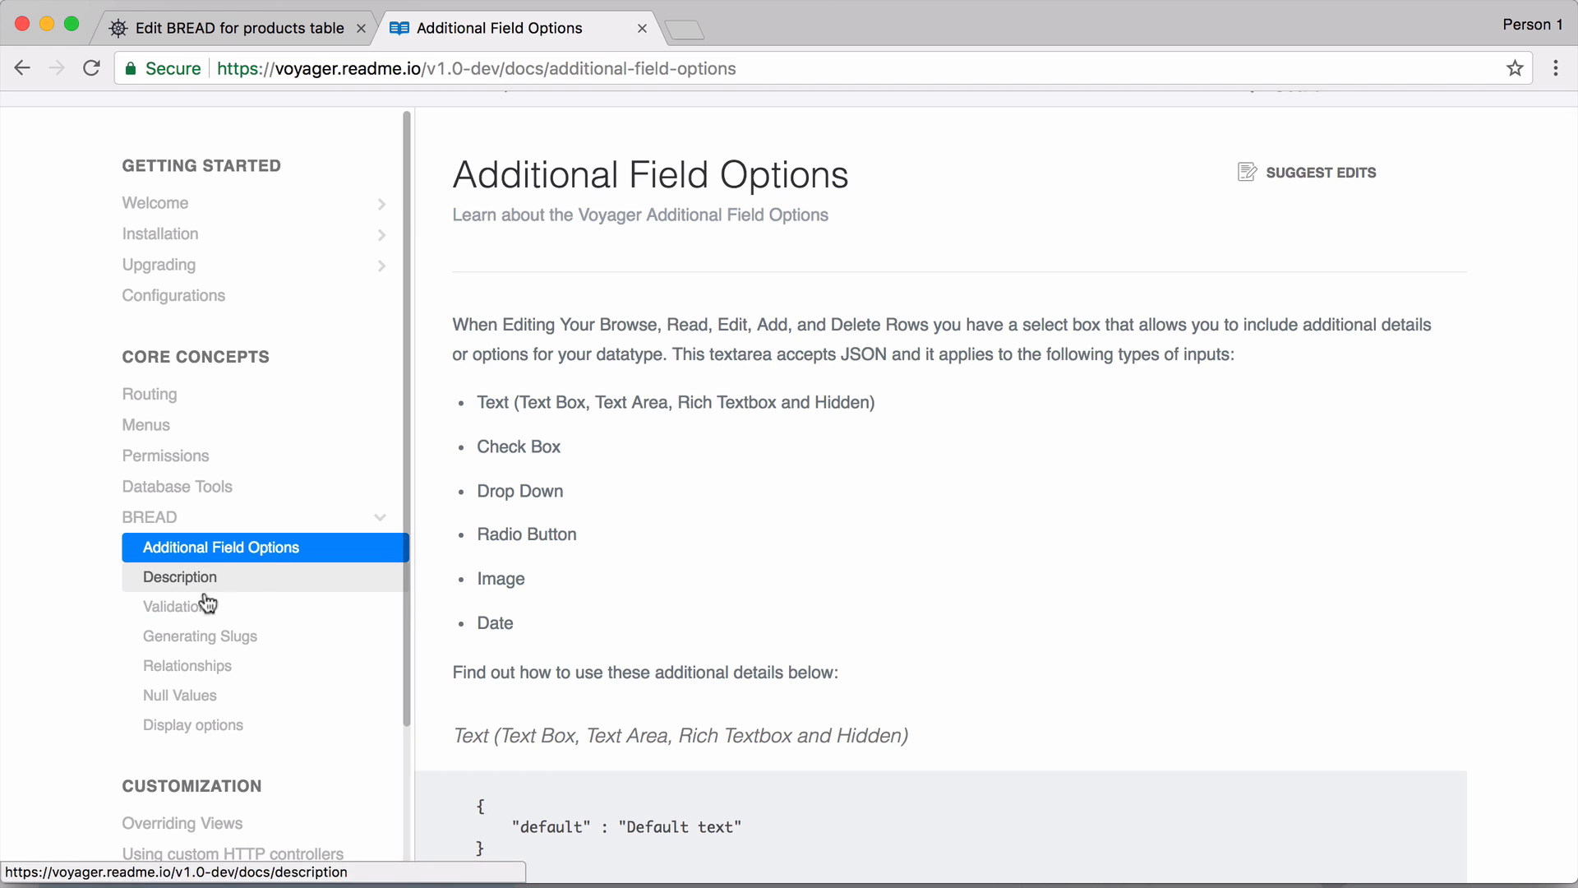
Browse the Description and Generating Slugs docs, then return to Additional Field Options' Image section.
click(173, 606)
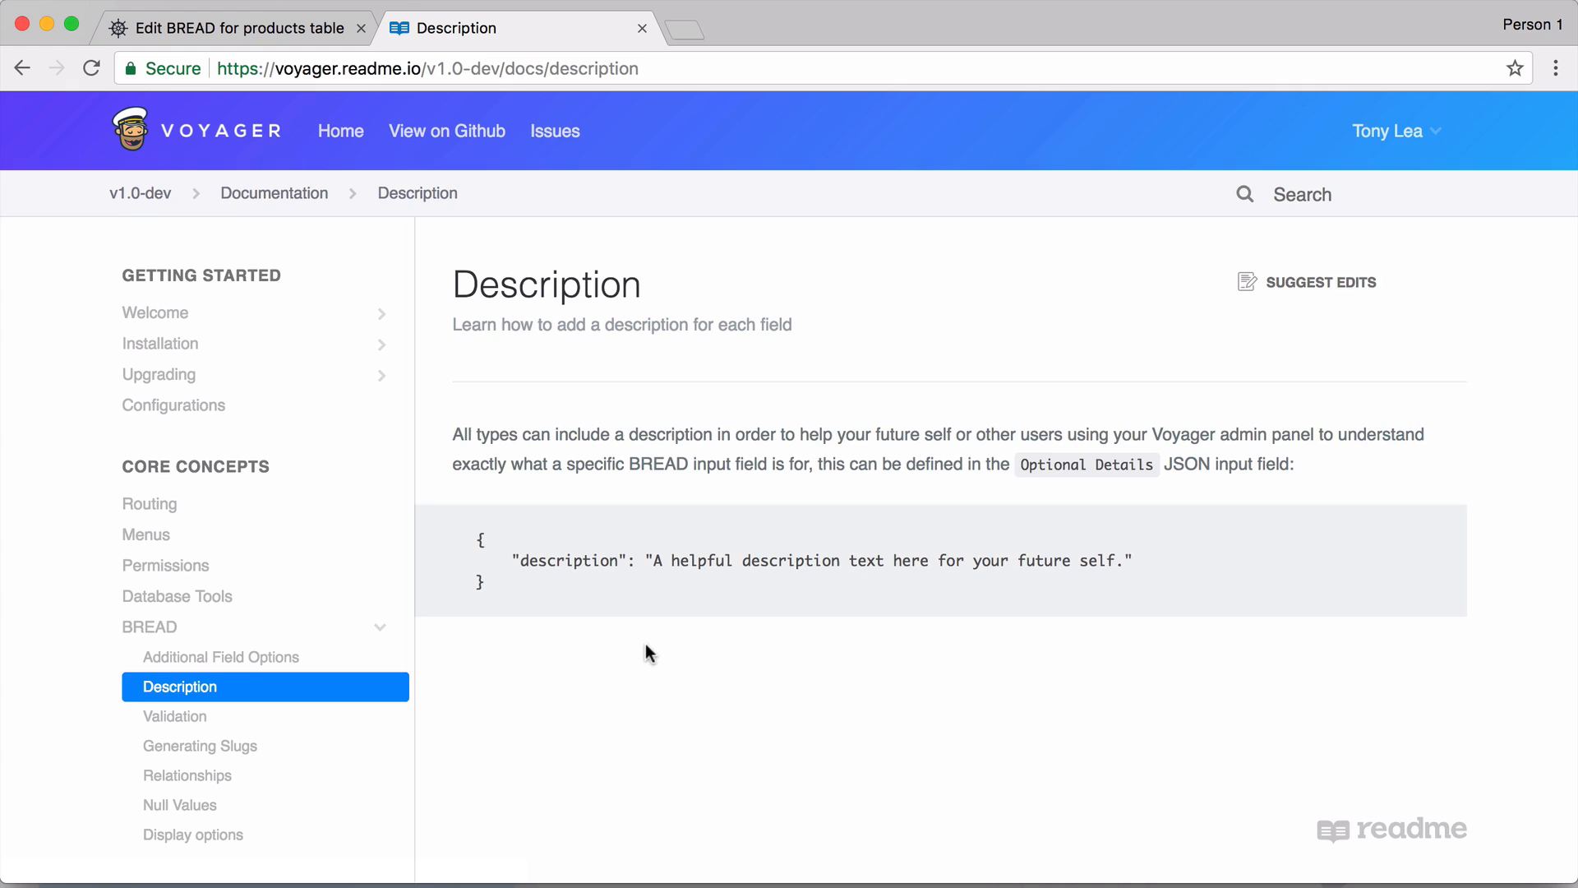
click(199, 745)
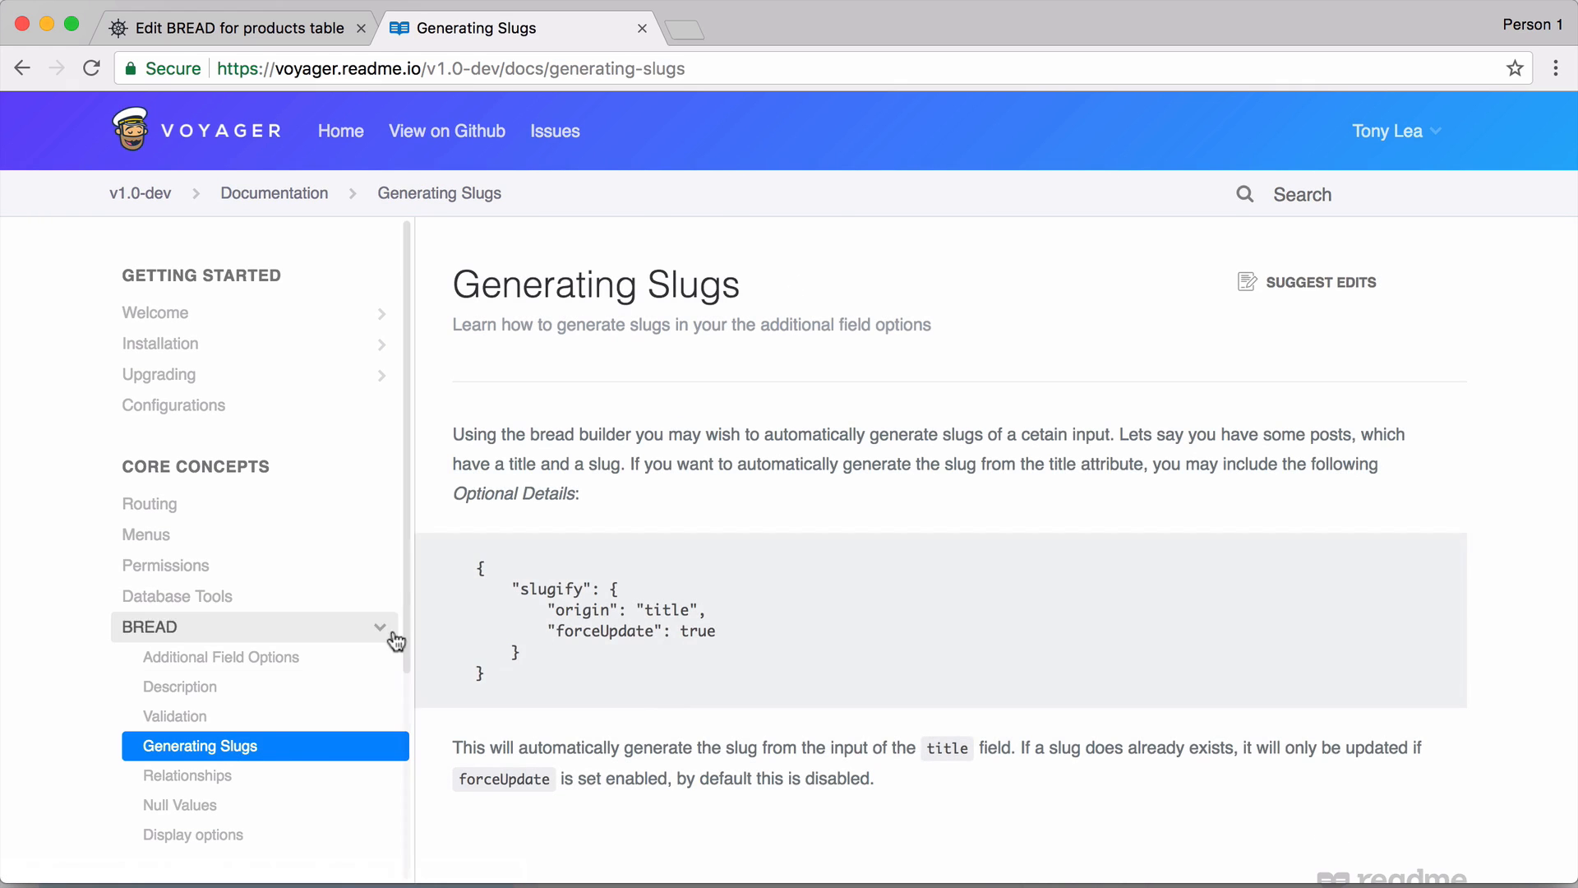
click(220, 656)
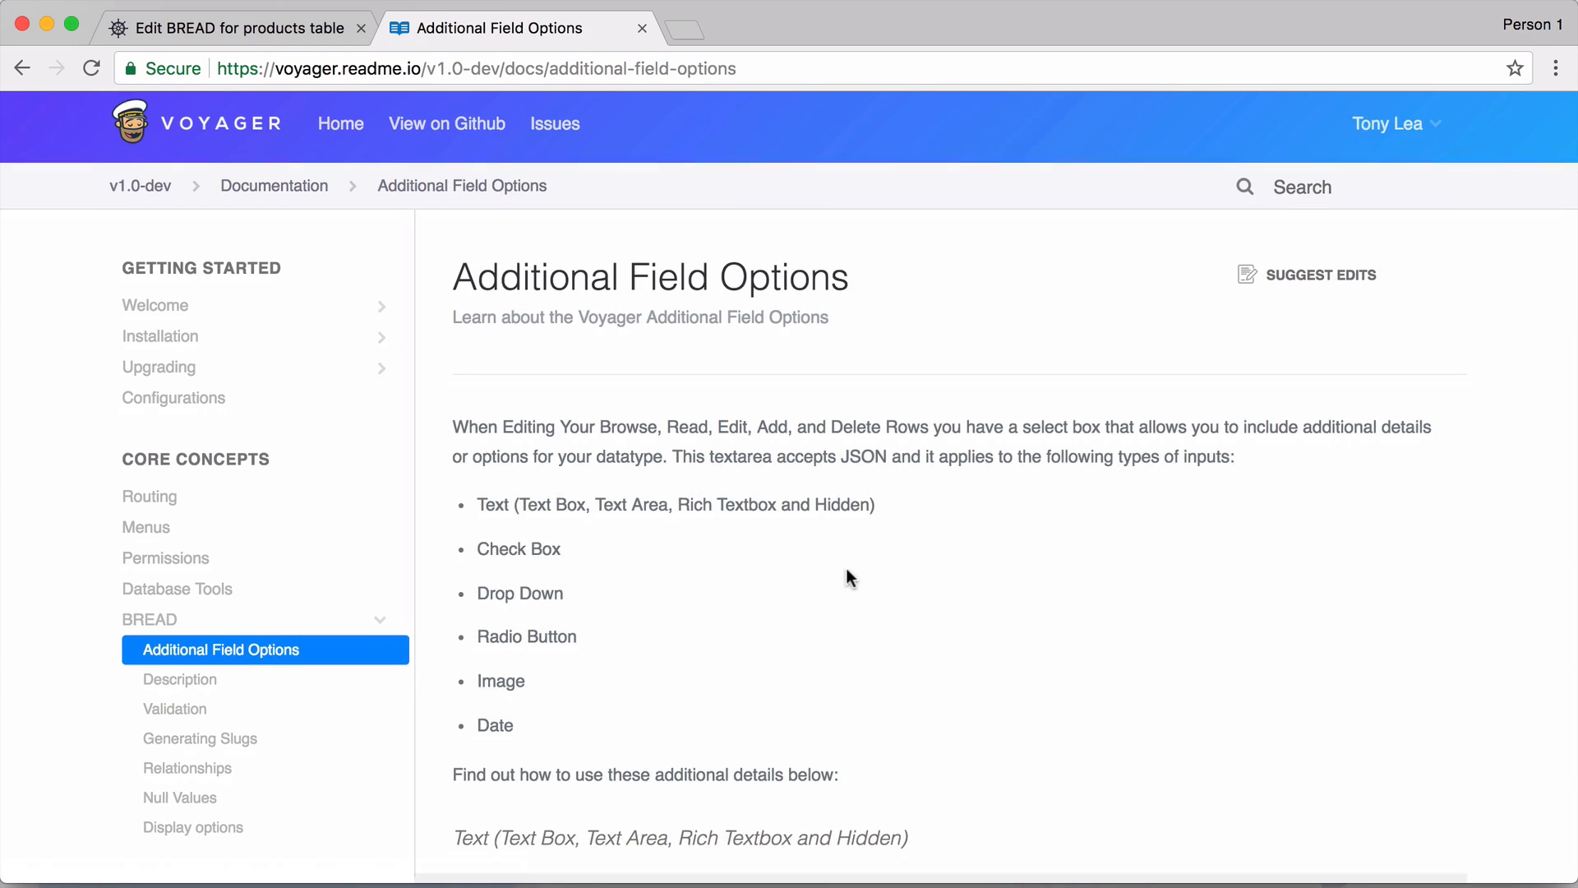
scroll(down, 3)
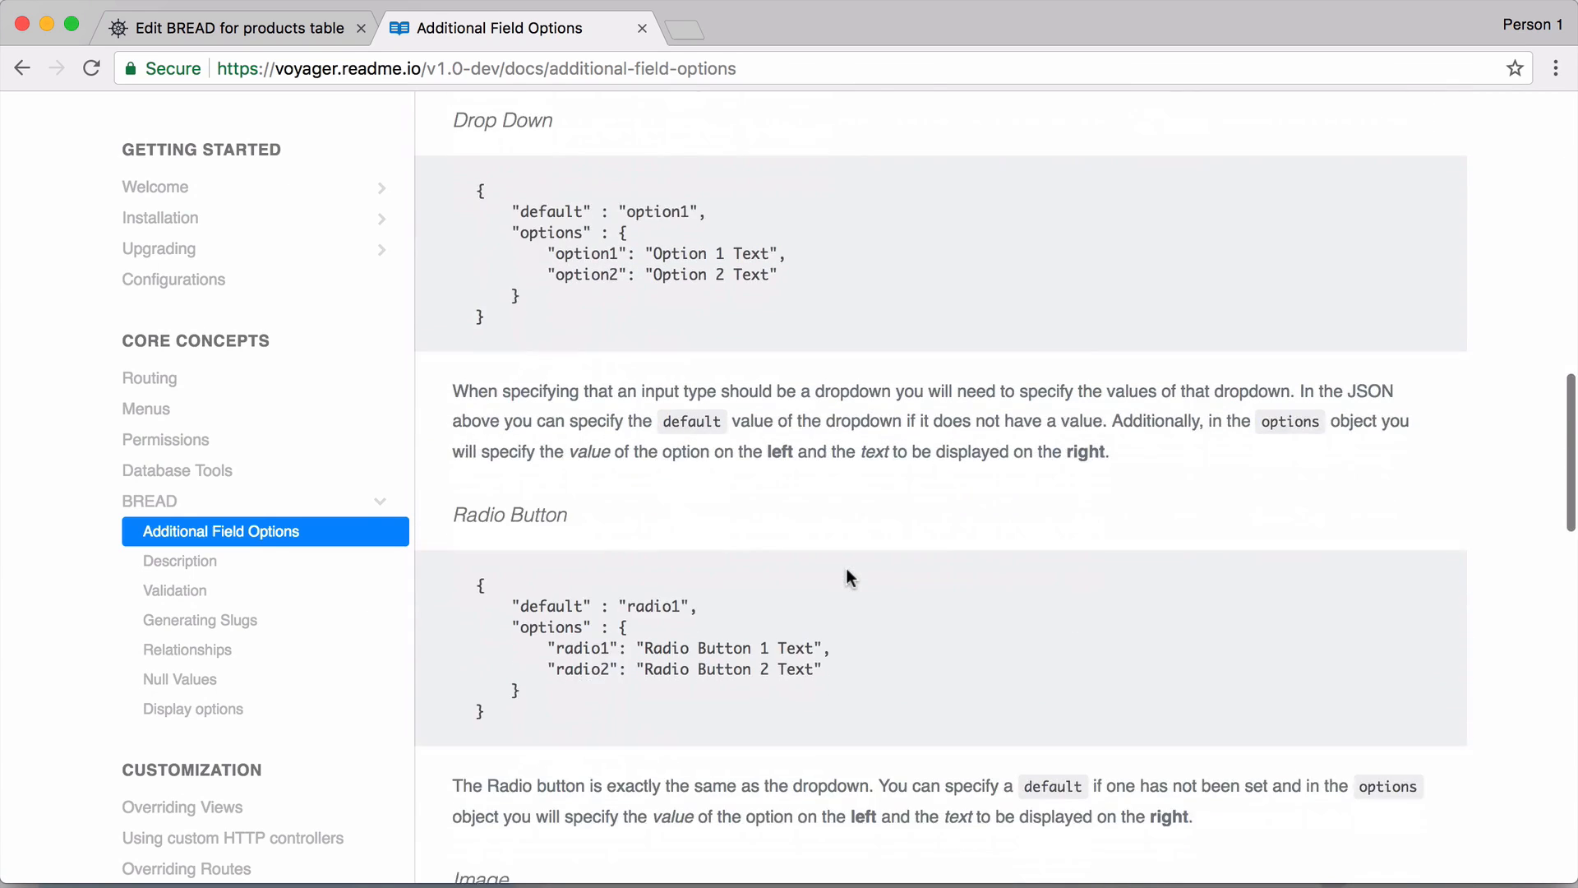
scroll(down, 3)
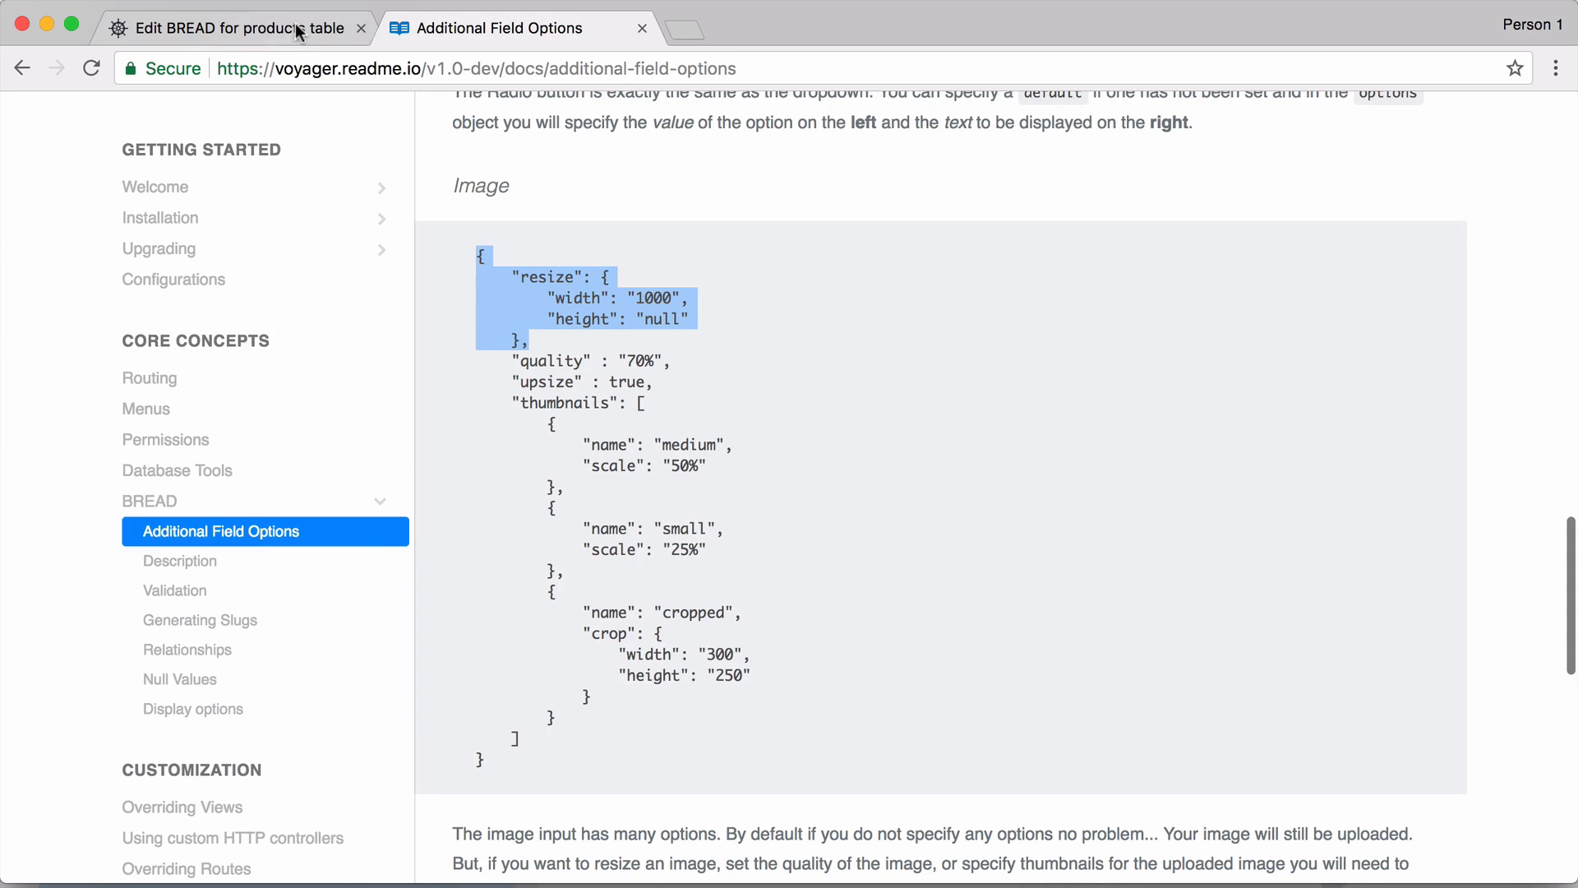
Set the products image field's resize width to 300 in the BREAD editor and submit.
click(232, 28)
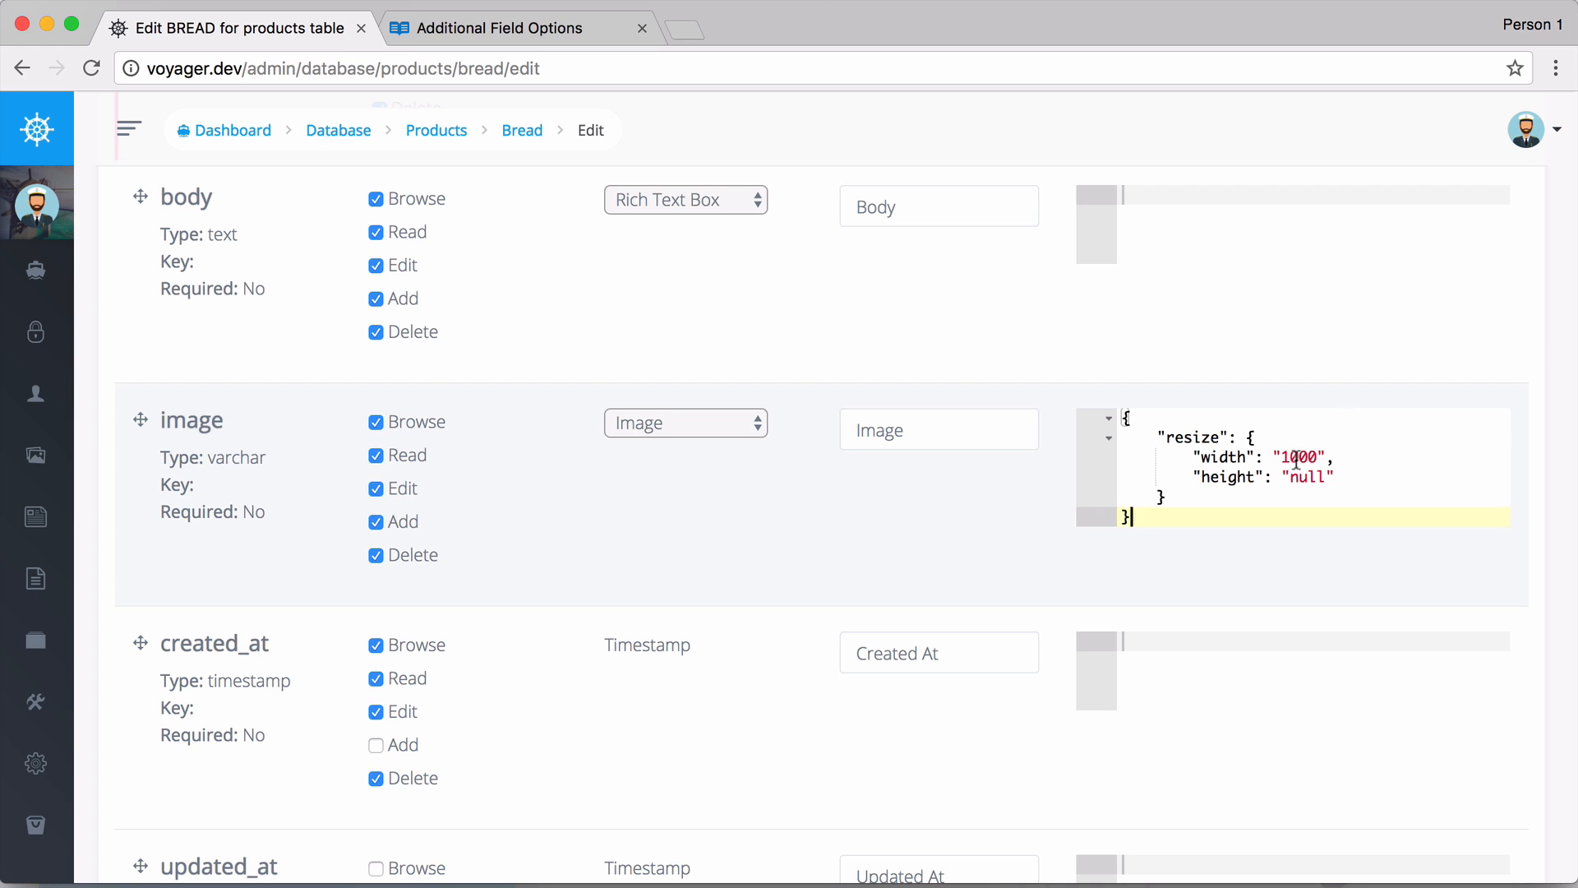
text(300)
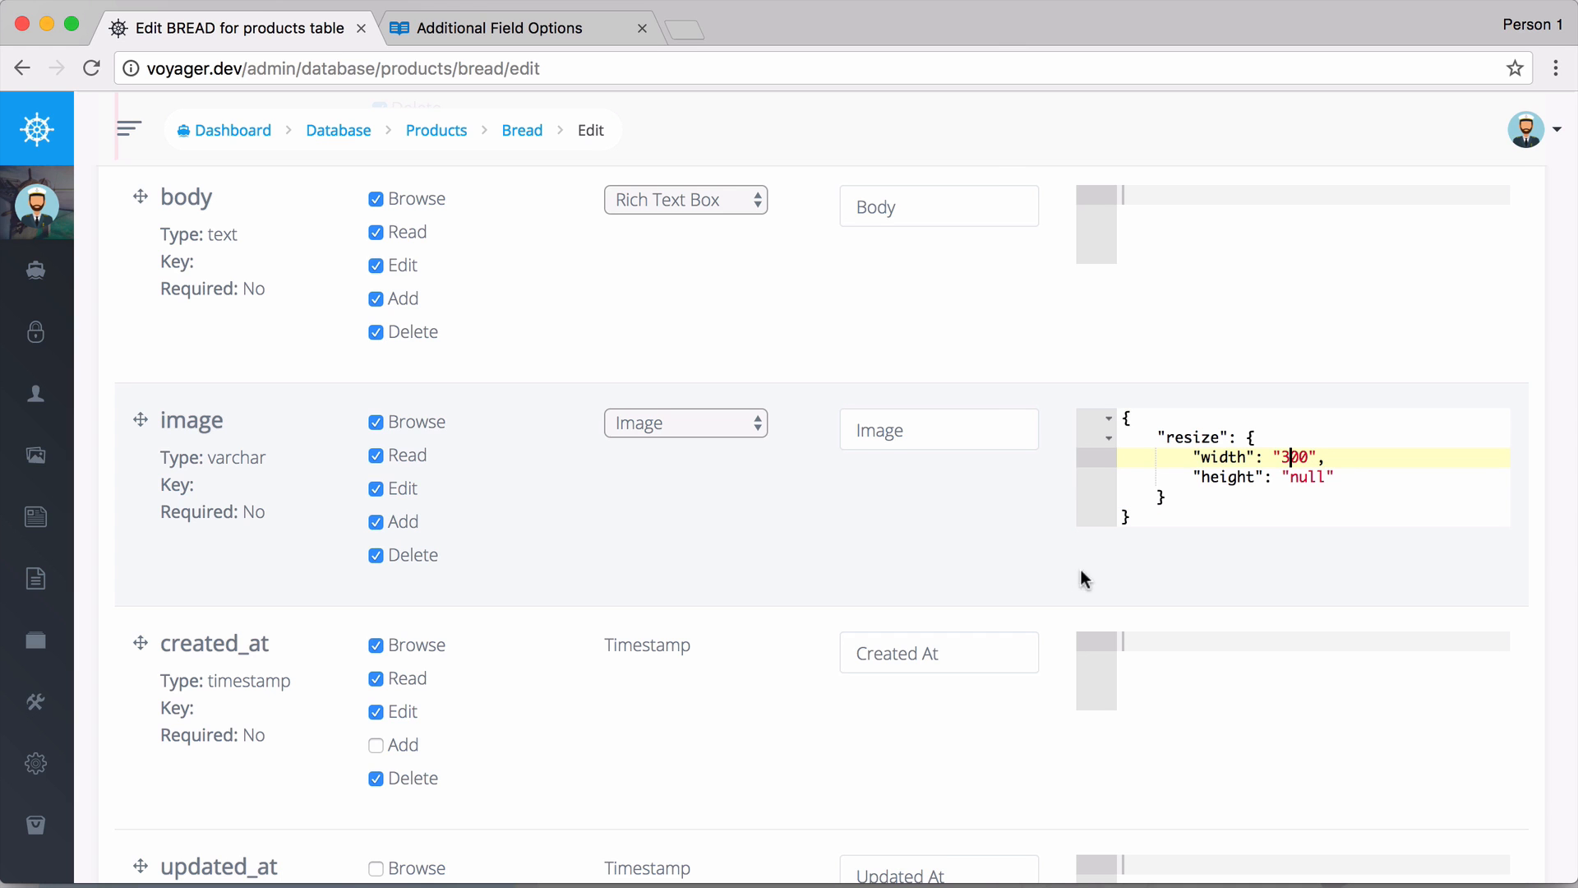
scroll(down, 3)
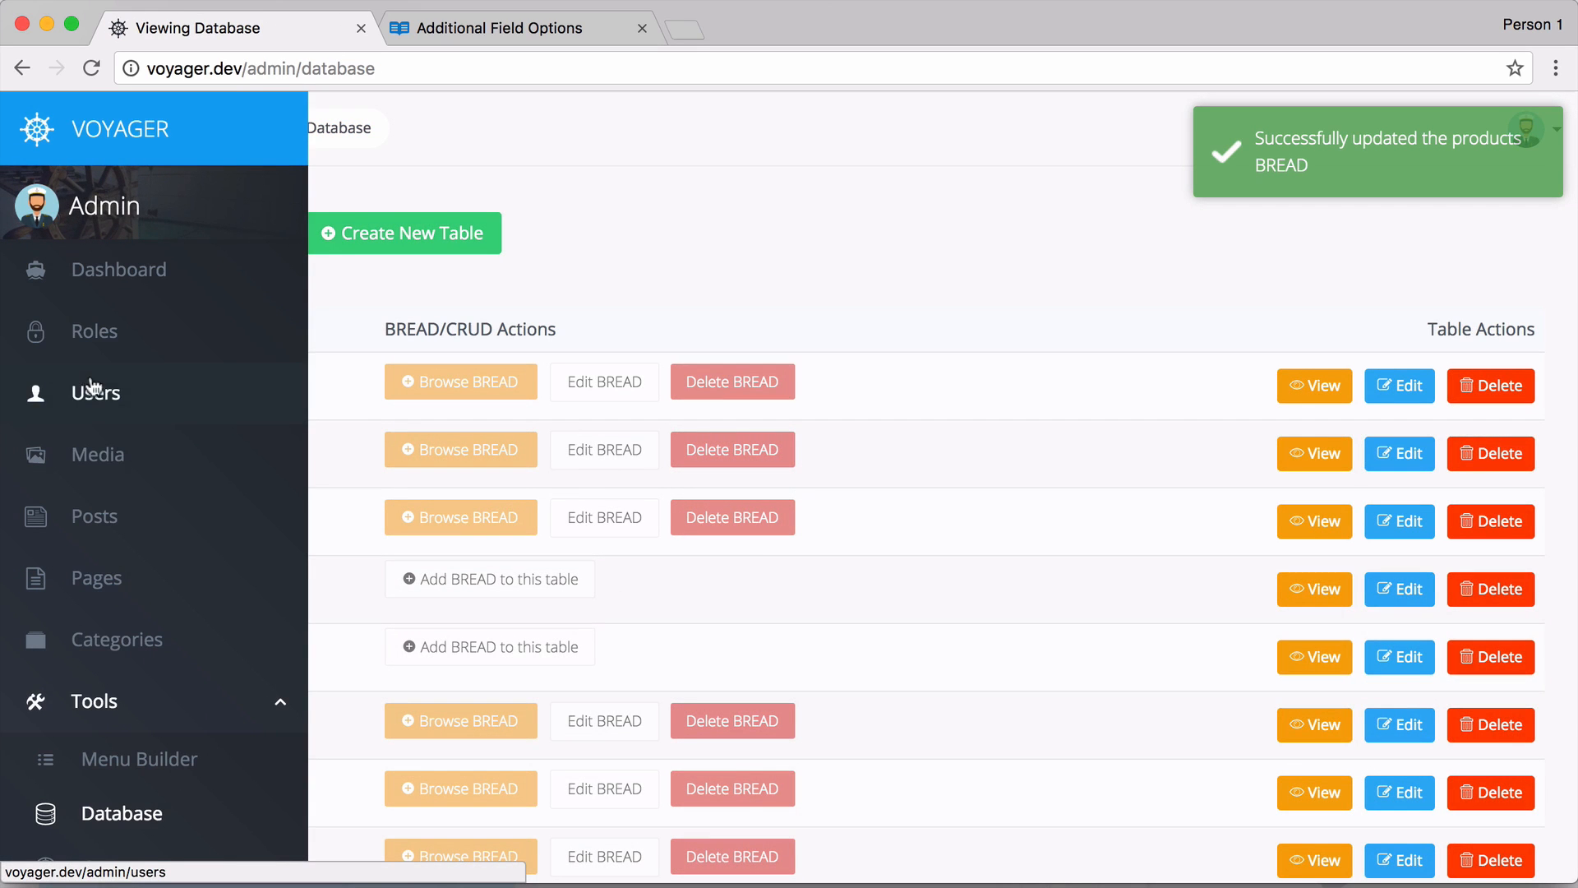
Open the 51 KB macbook-pro.jpg from Media > products > September2017 in a new tab.
click(98, 454)
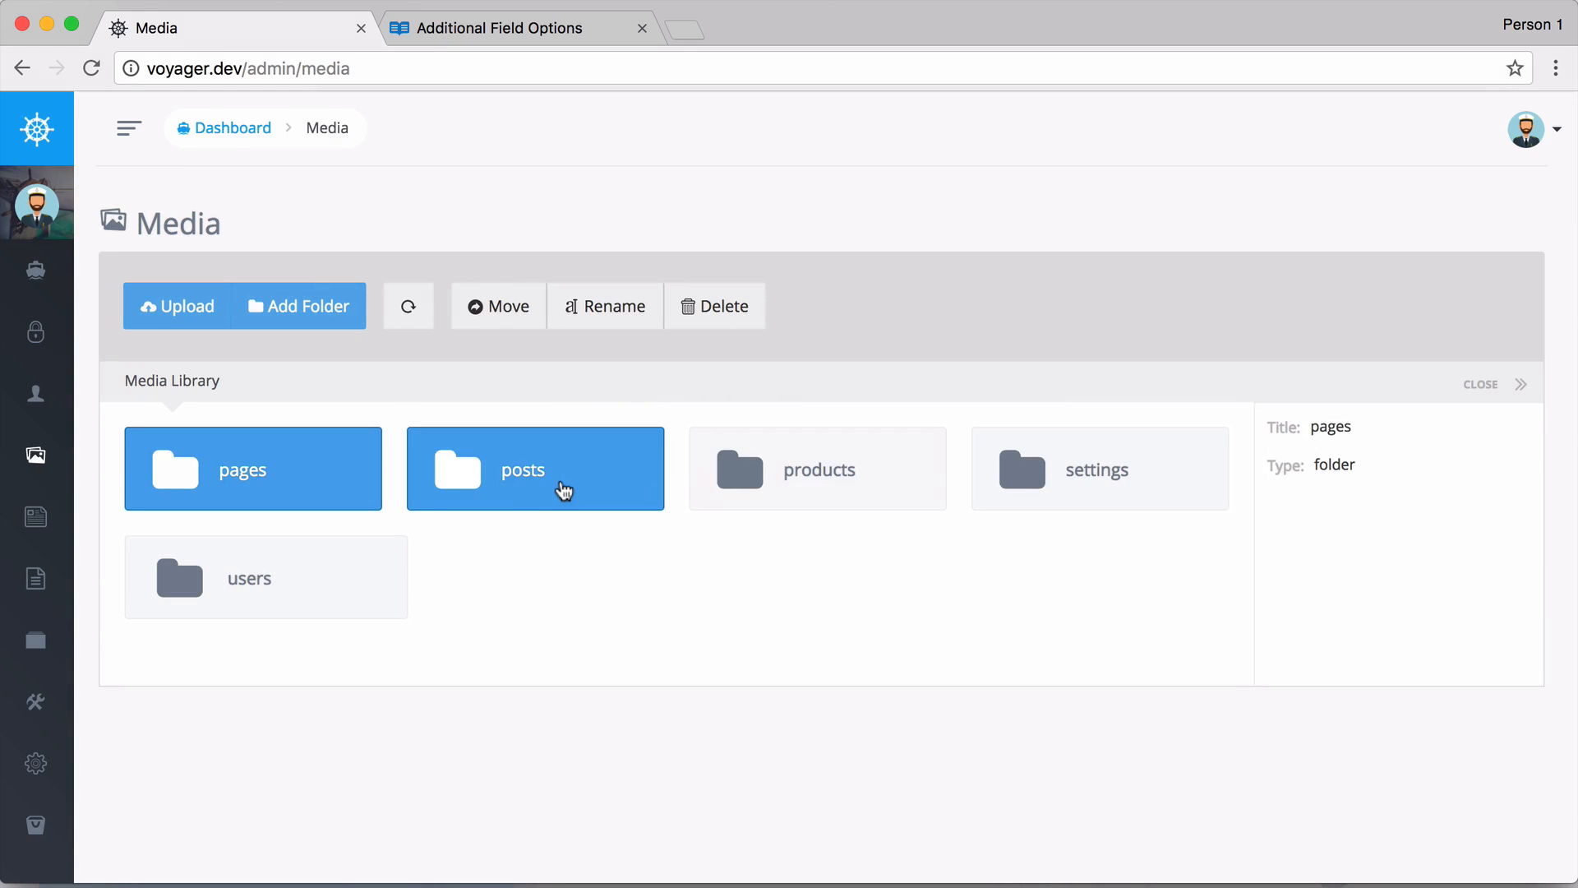
double_click(817, 469)
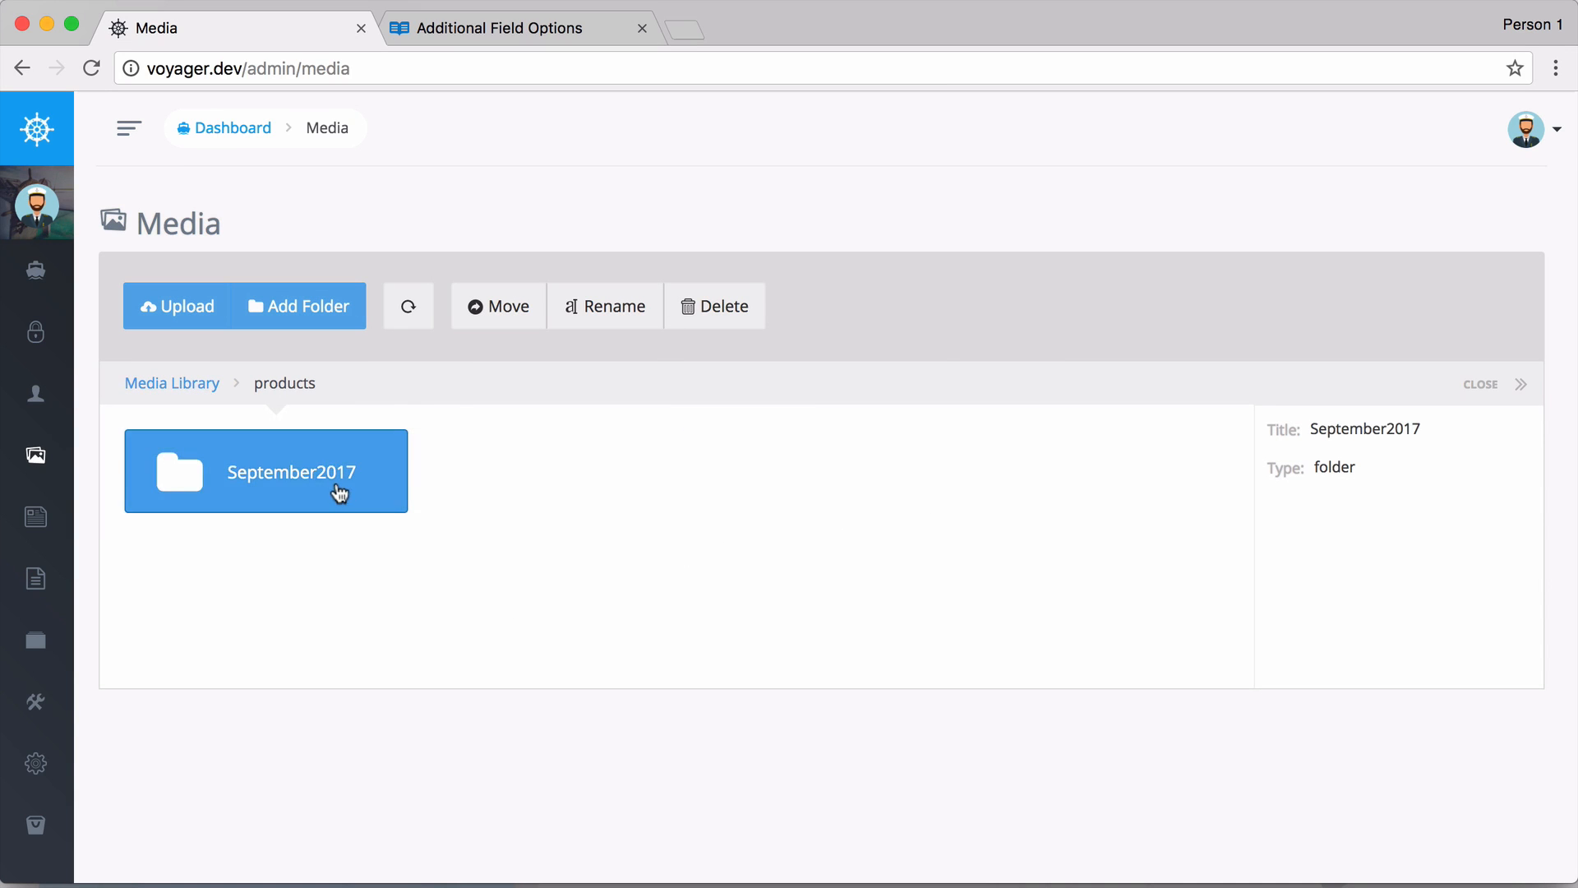
double_click(265, 471)
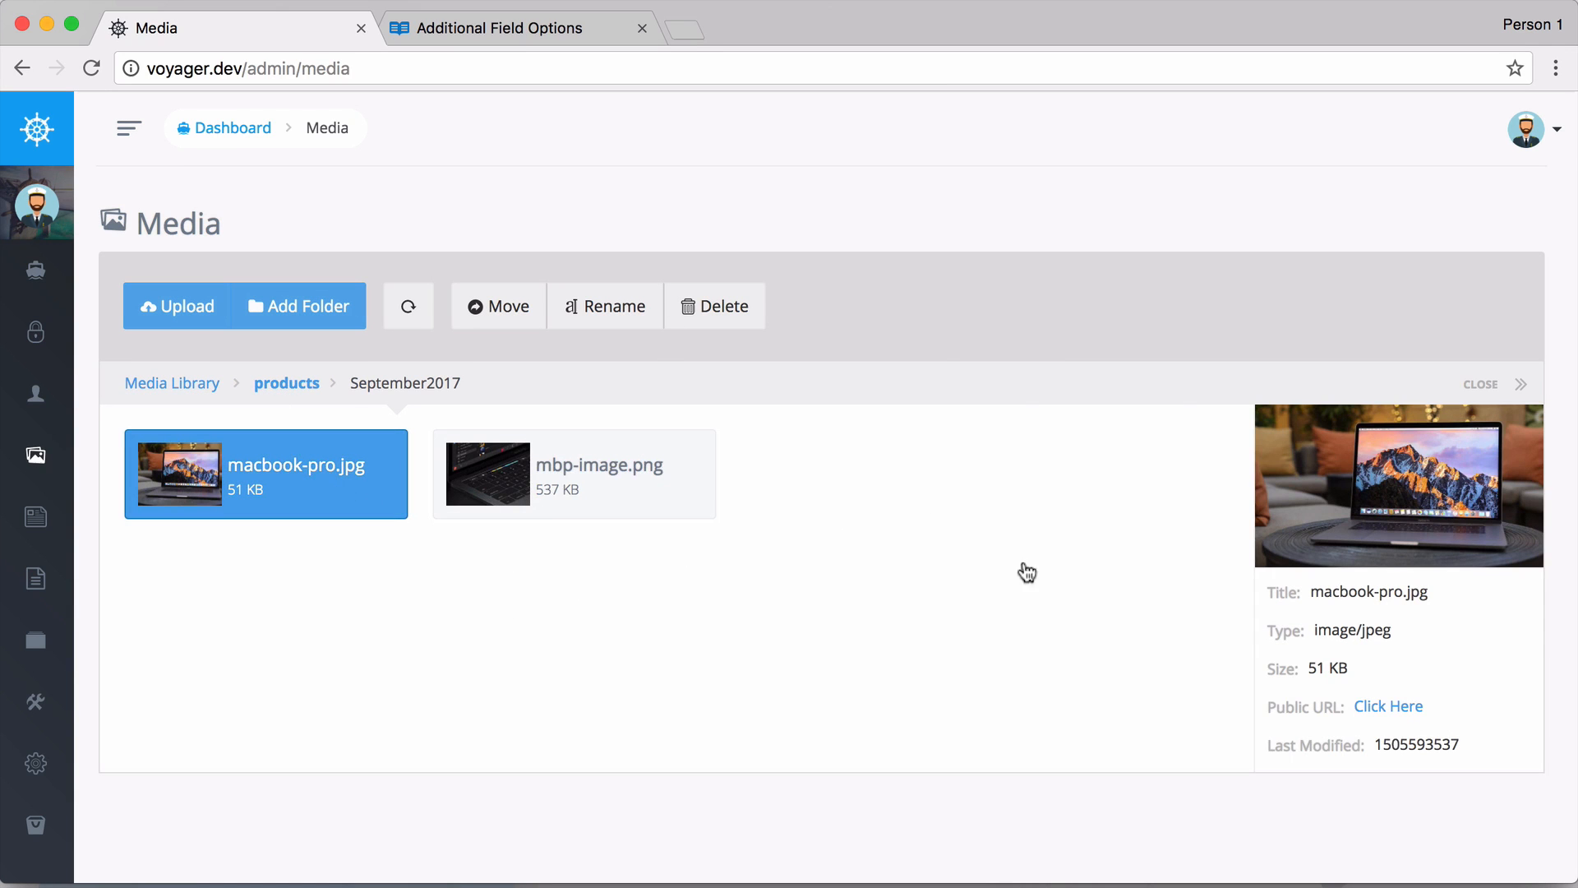
right_click(1389, 705)
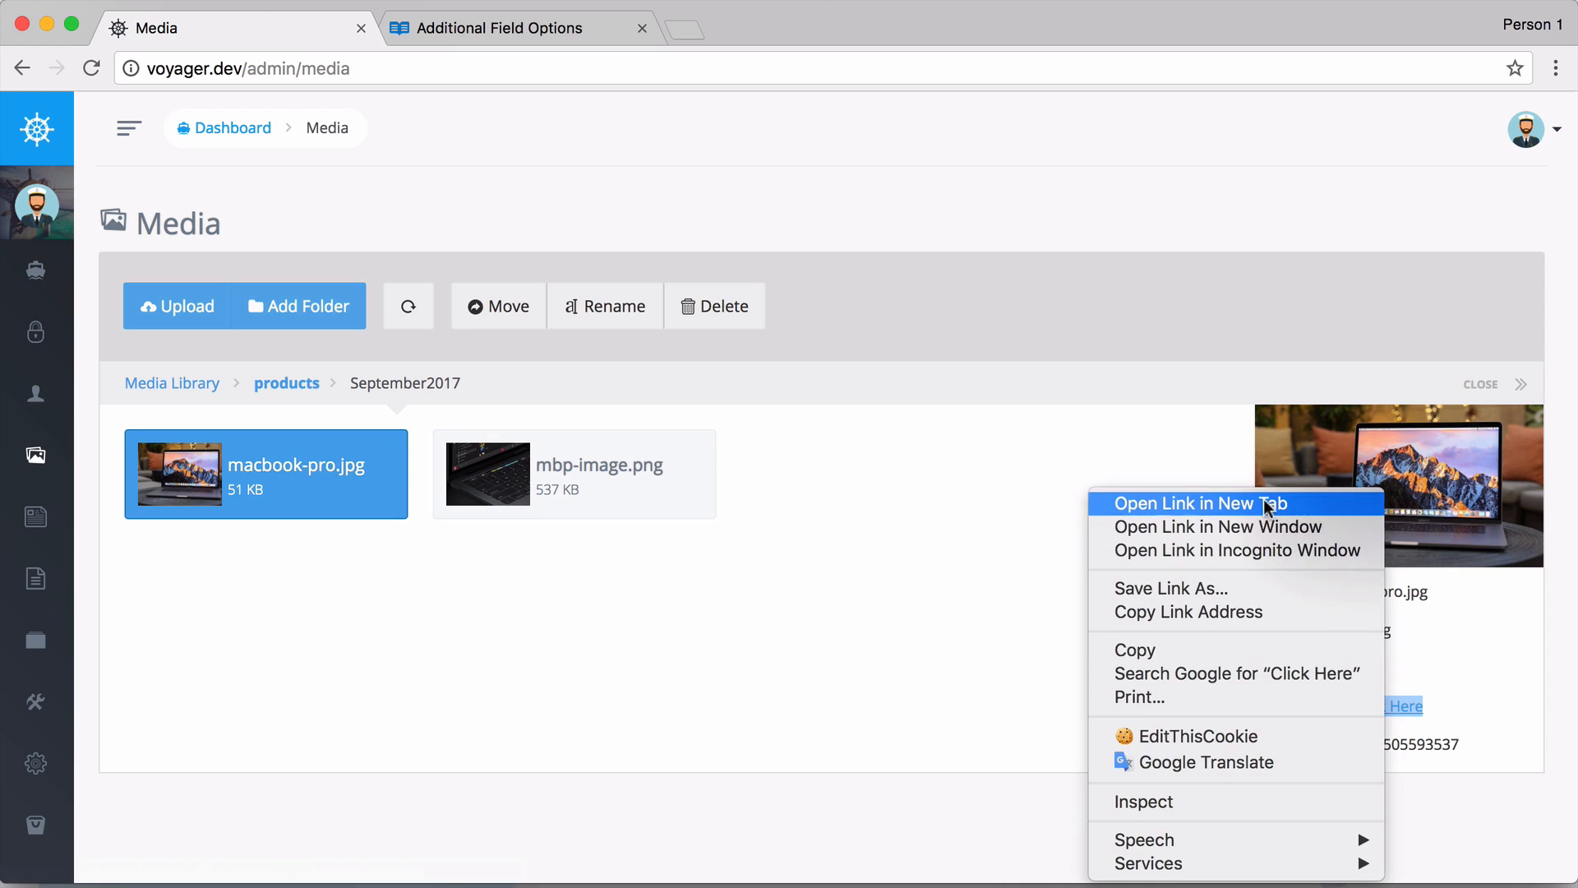
click(1198, 503)
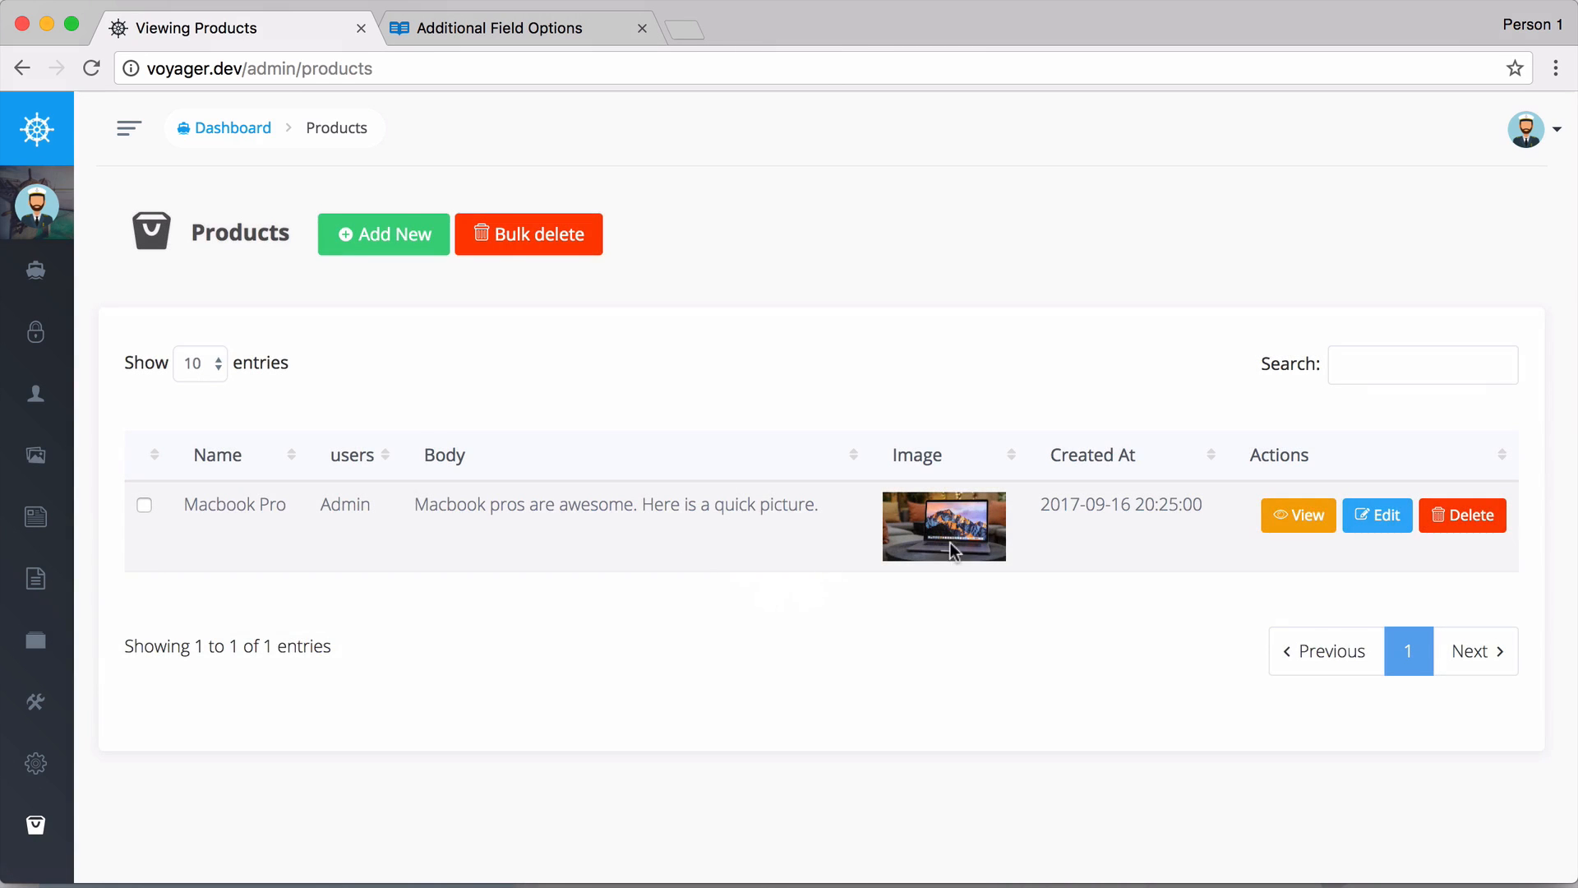
Edit Macbook Pro, choose macbook-pro.jpg as its image, and save the product.
click(1377, 515)
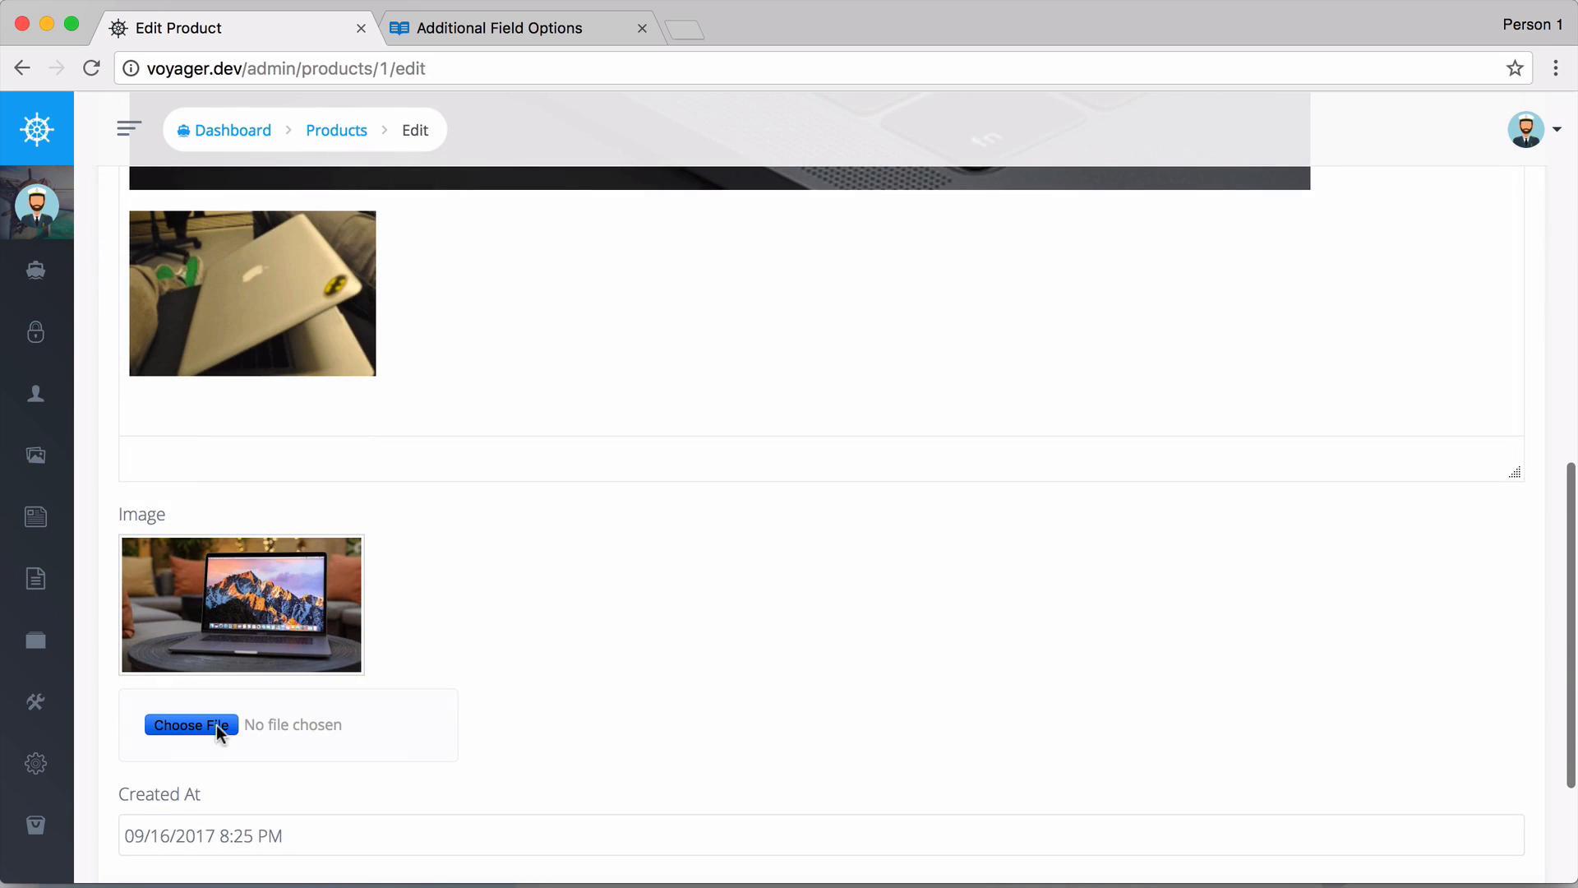
click(190, 725)
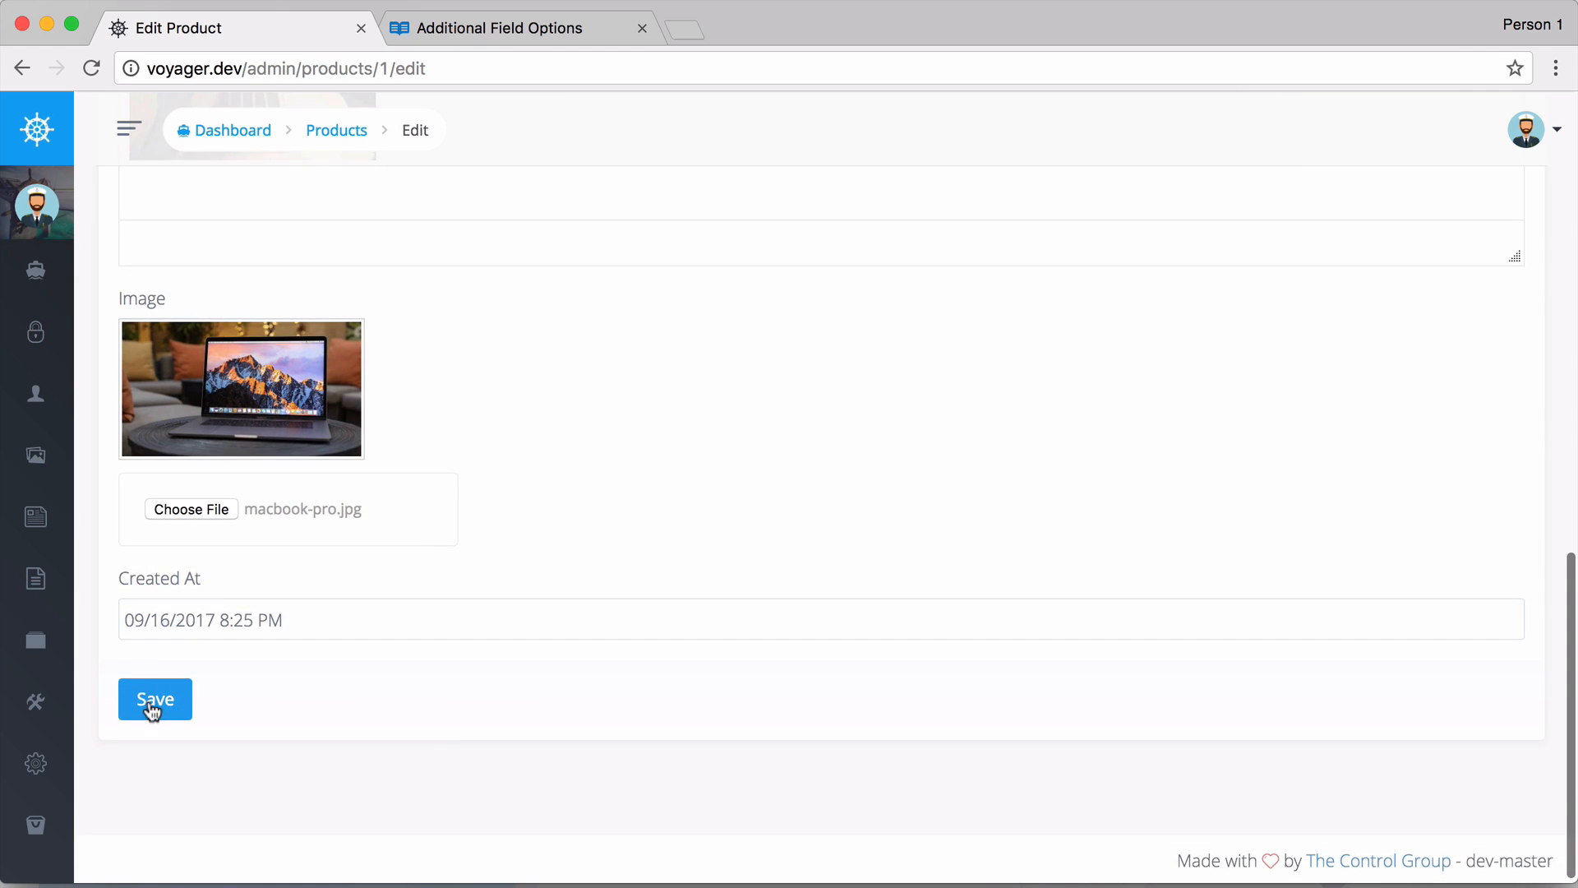
click(154, 698)
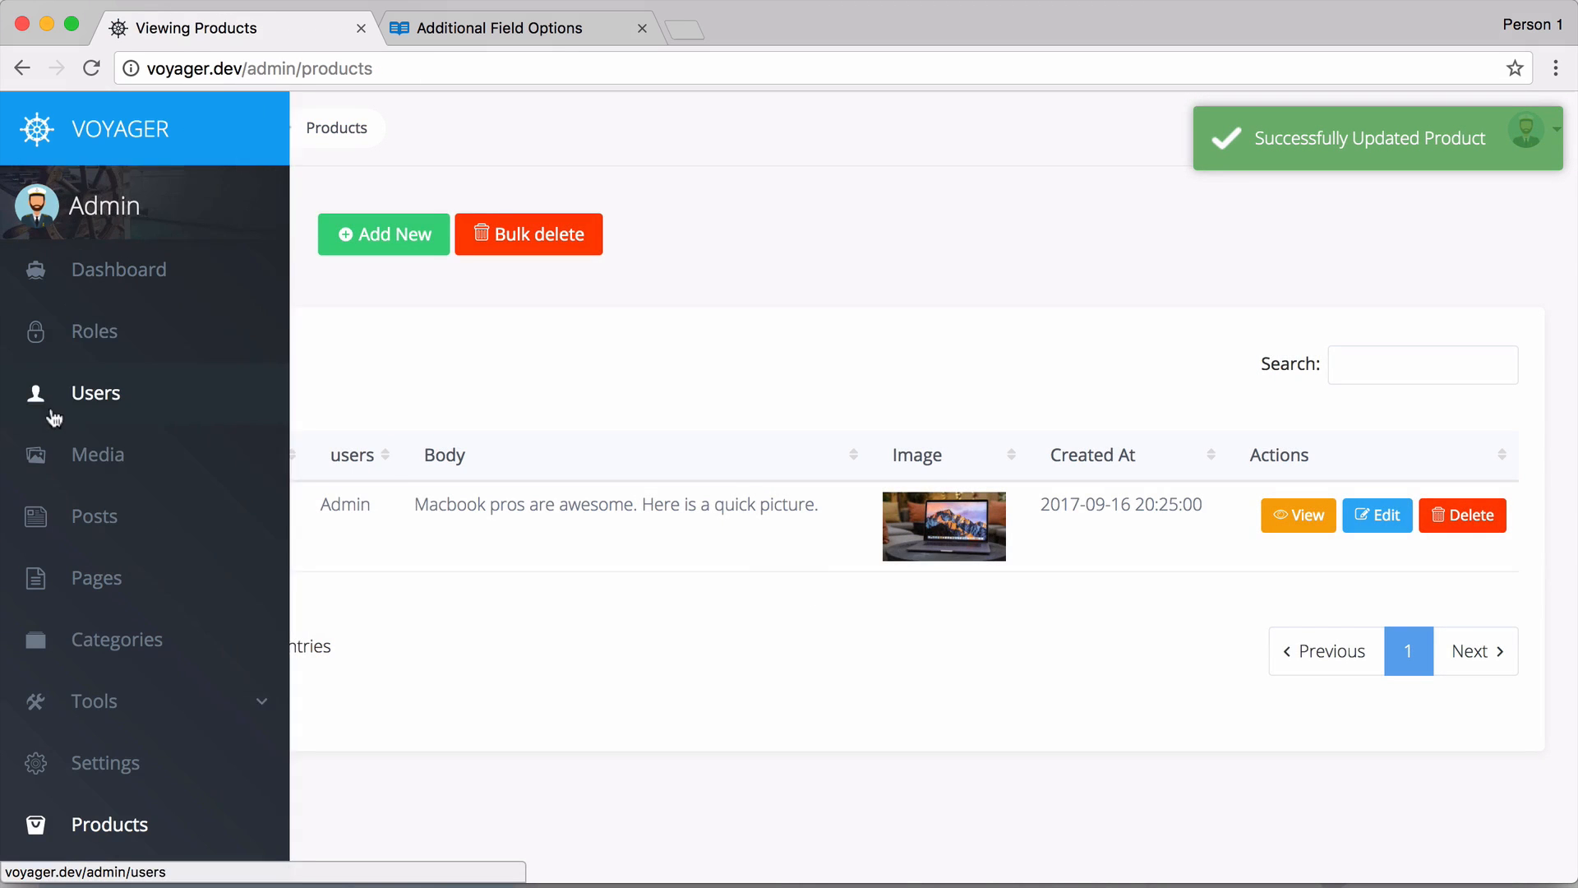
Open the resized macbook-pro1.jpg from Media > products > September2017 in a new tab.
click(98, 454)
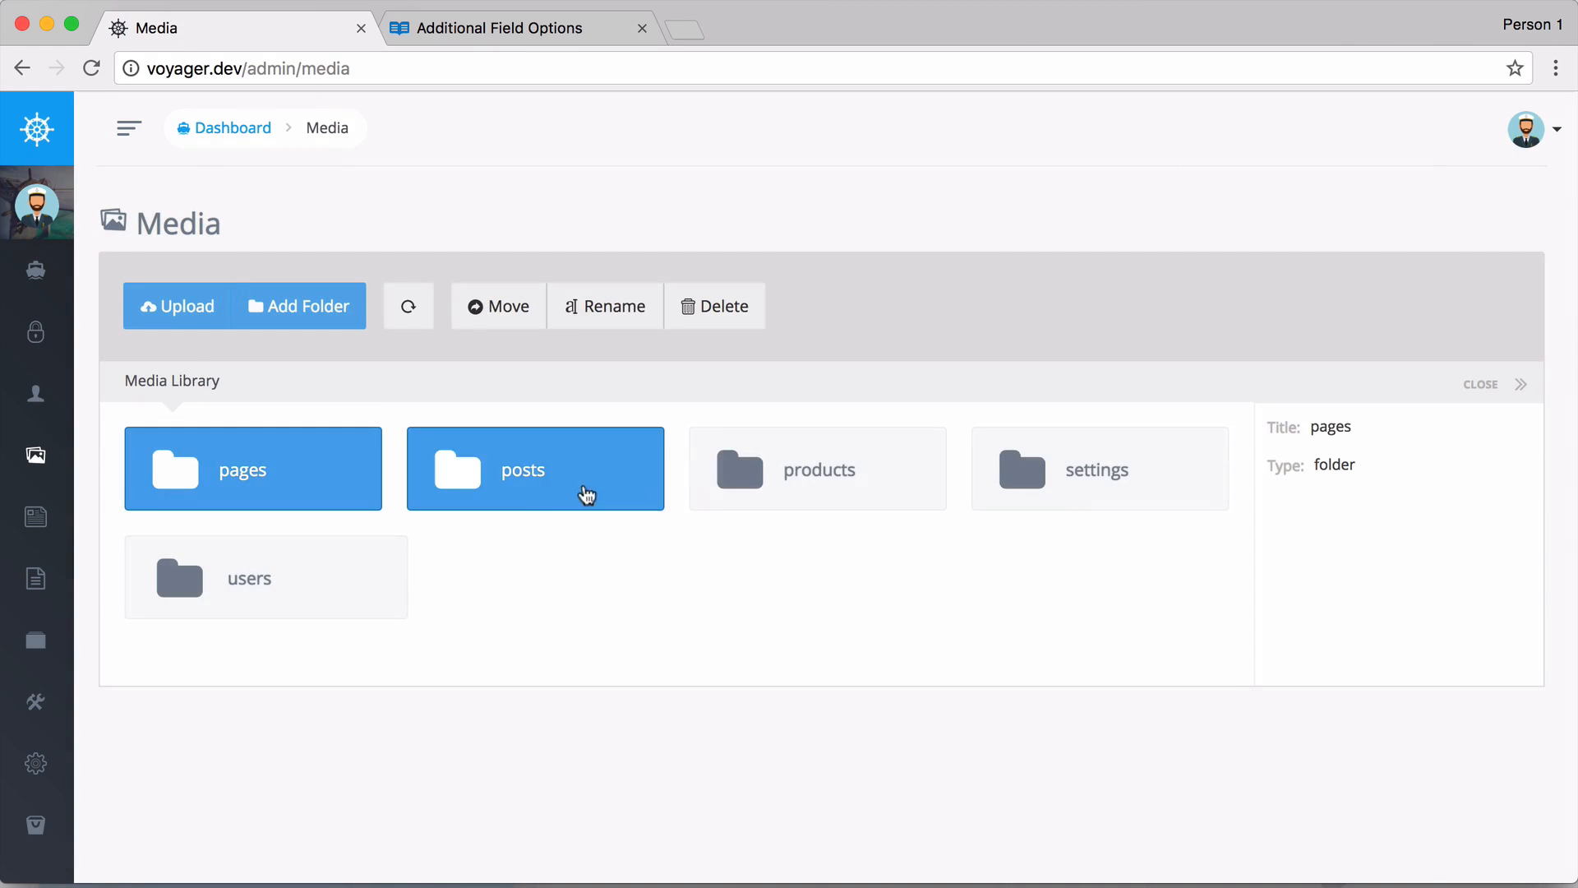
double_click(817, 468)
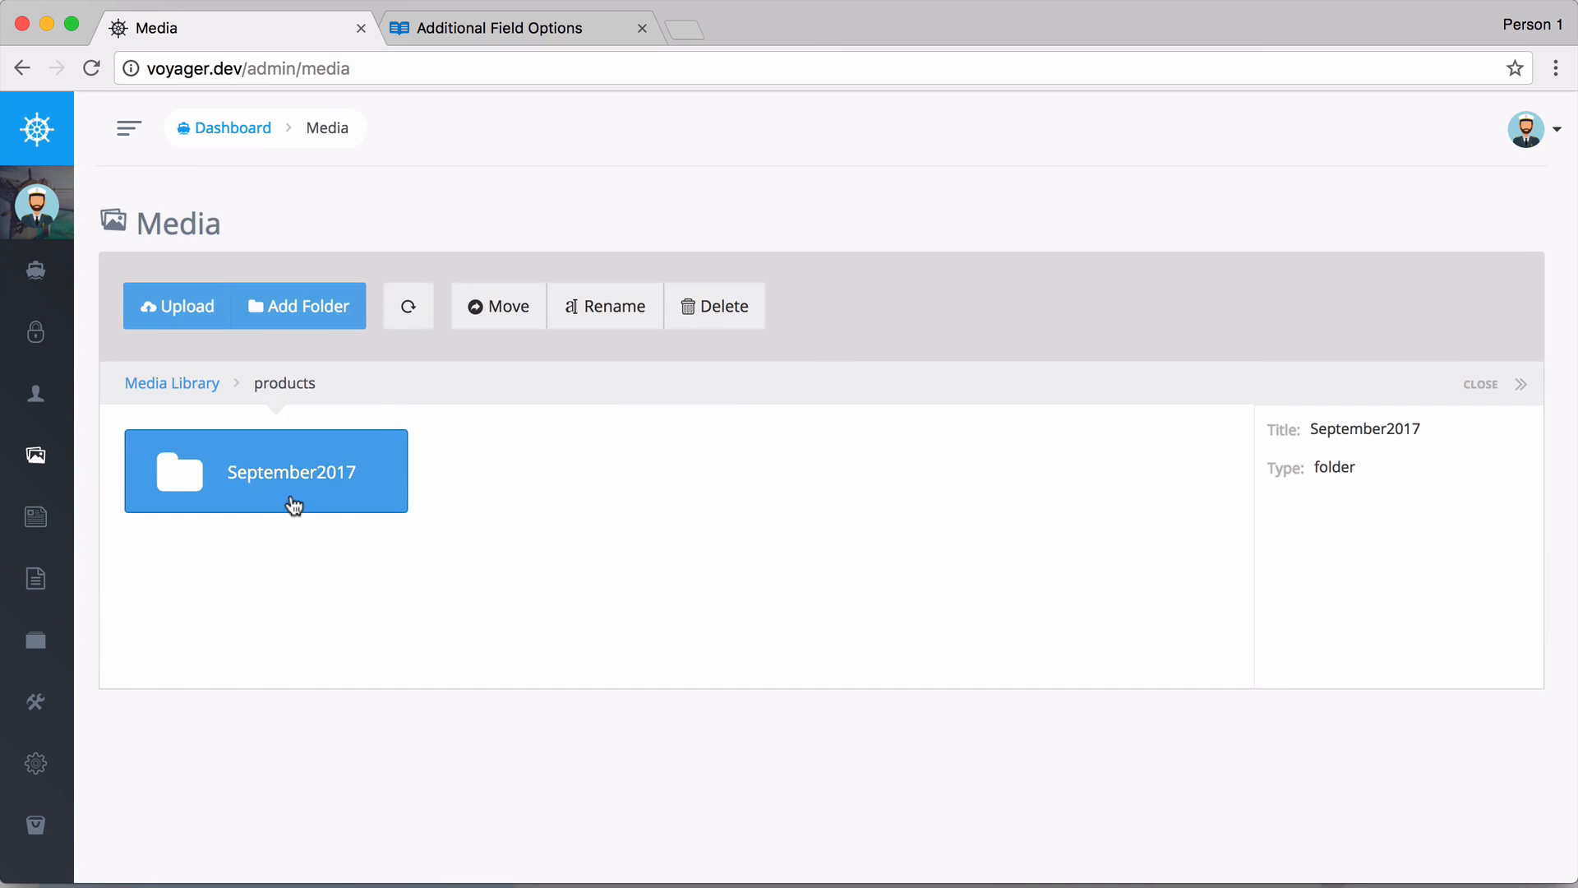
double_click(265, 471)
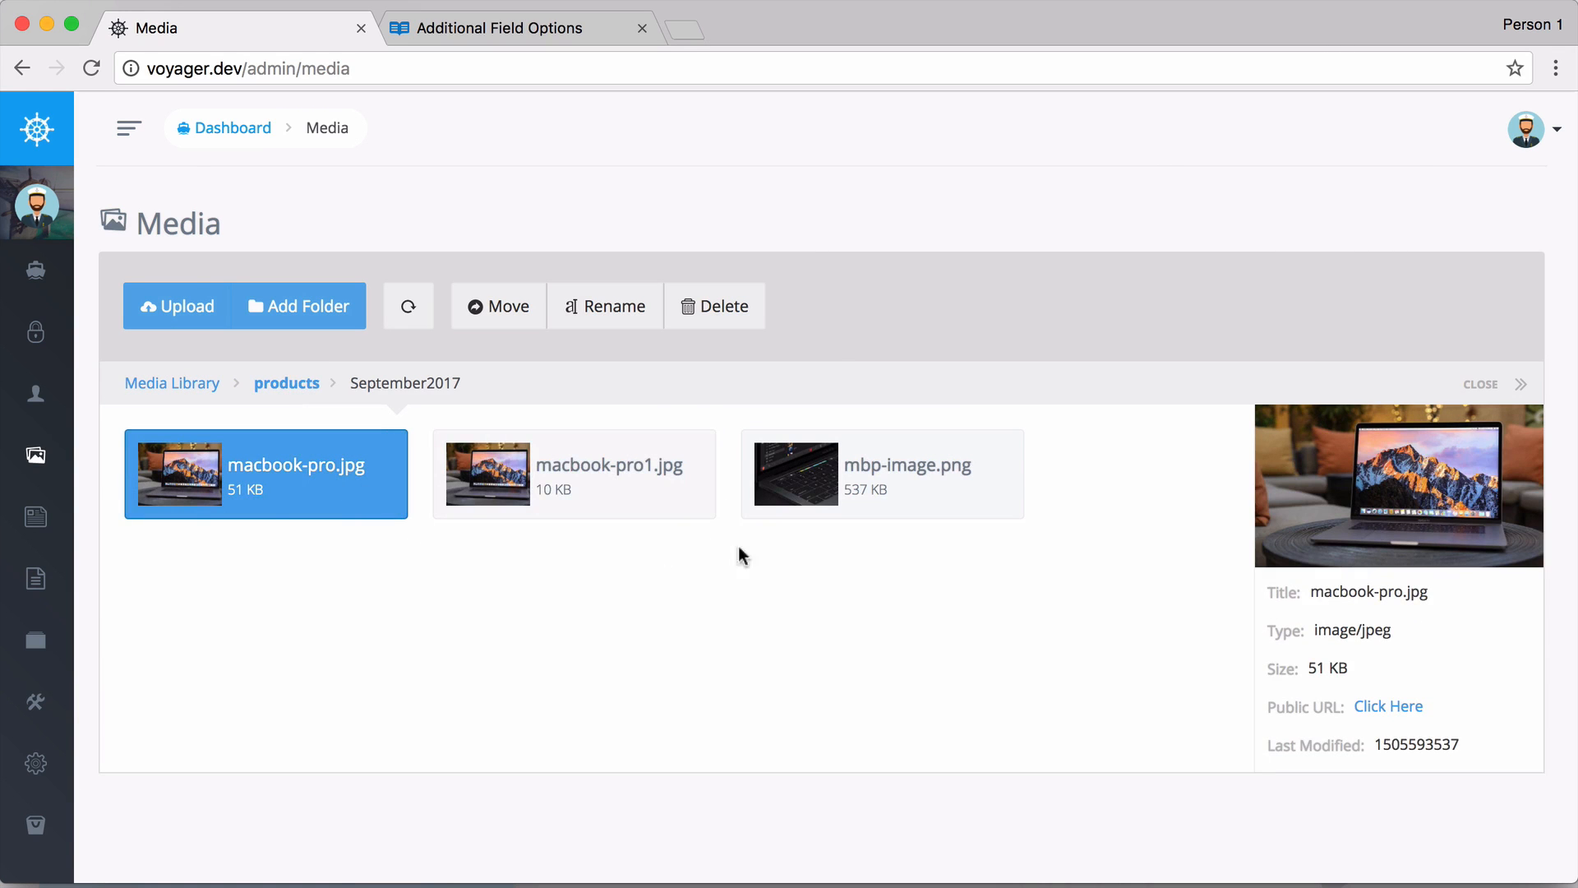
click(573, 474)
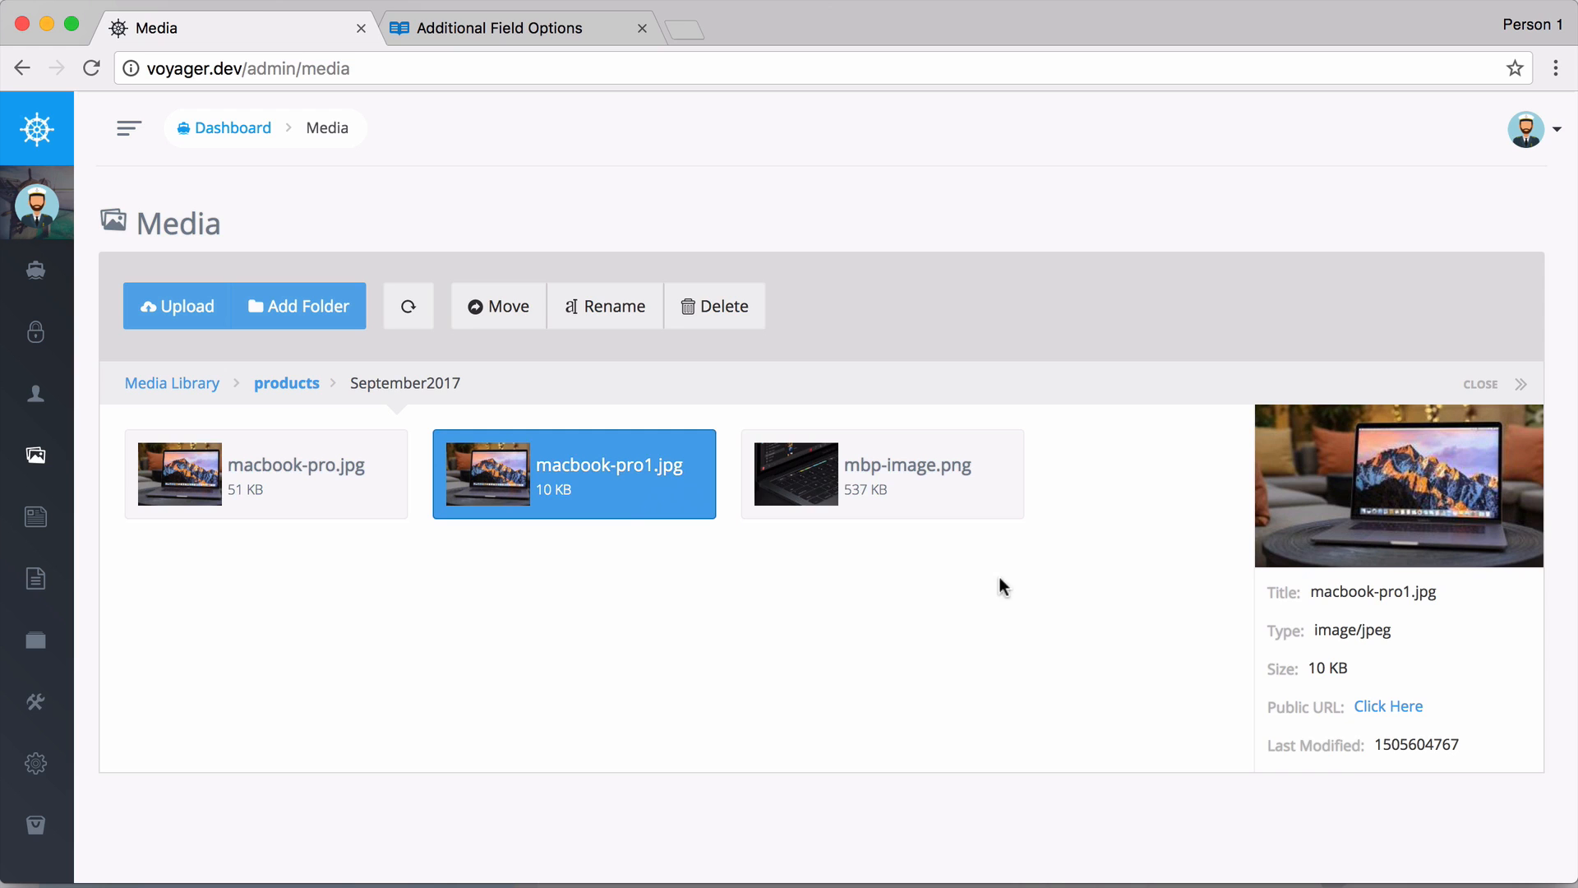
right_click(1389, 706)
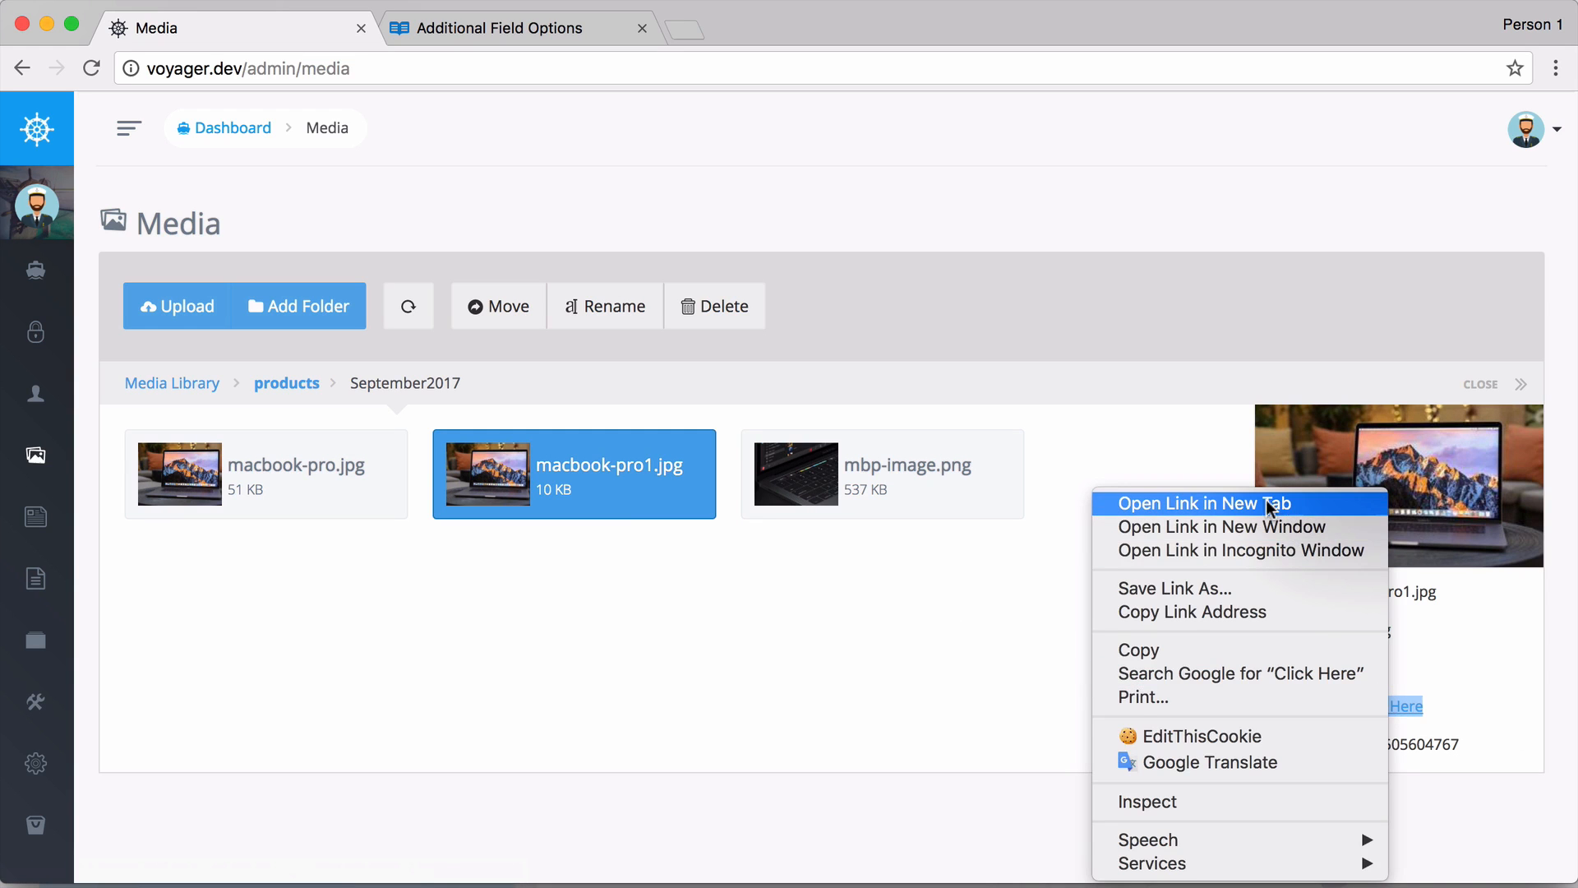
click(1199, 503)
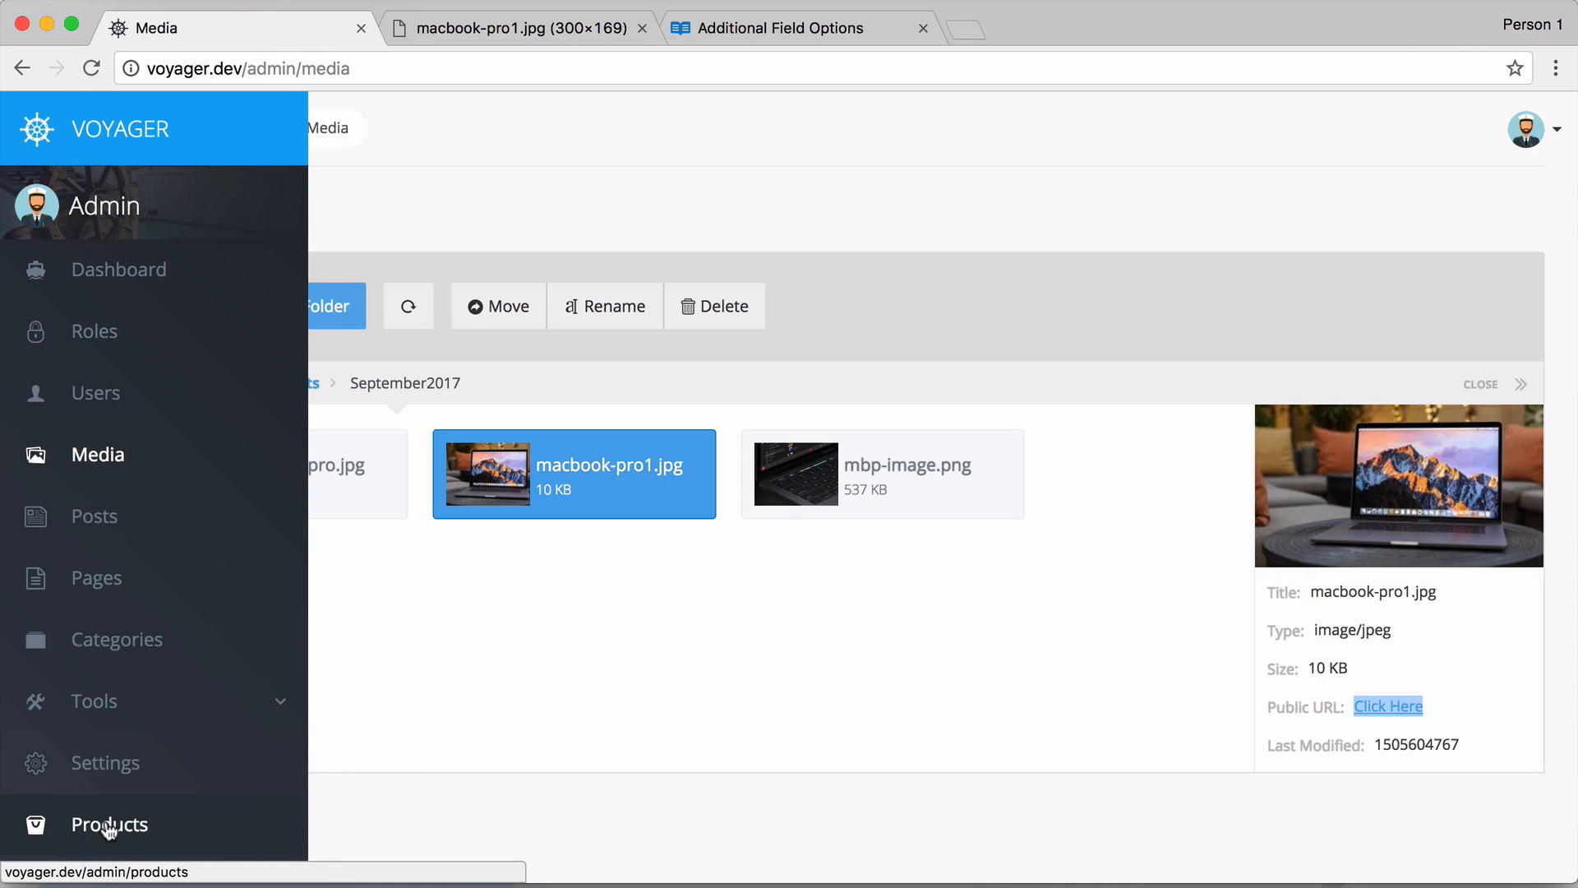
Open the Macbook Pro image from the Products list, then return to the field options docs.
click(109, 824)
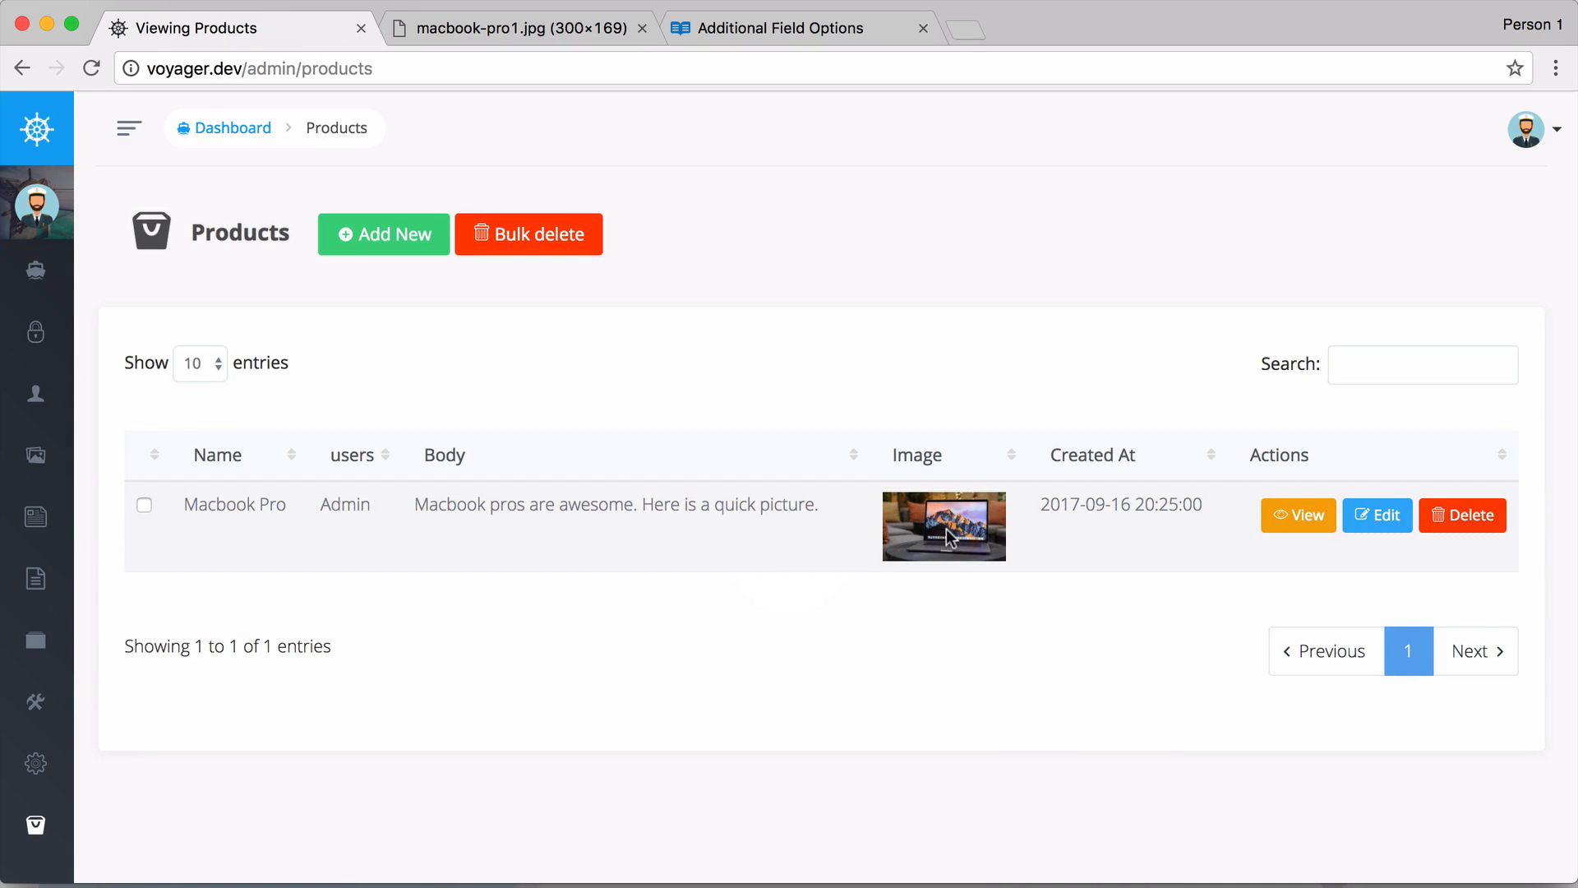
click(943, 526)
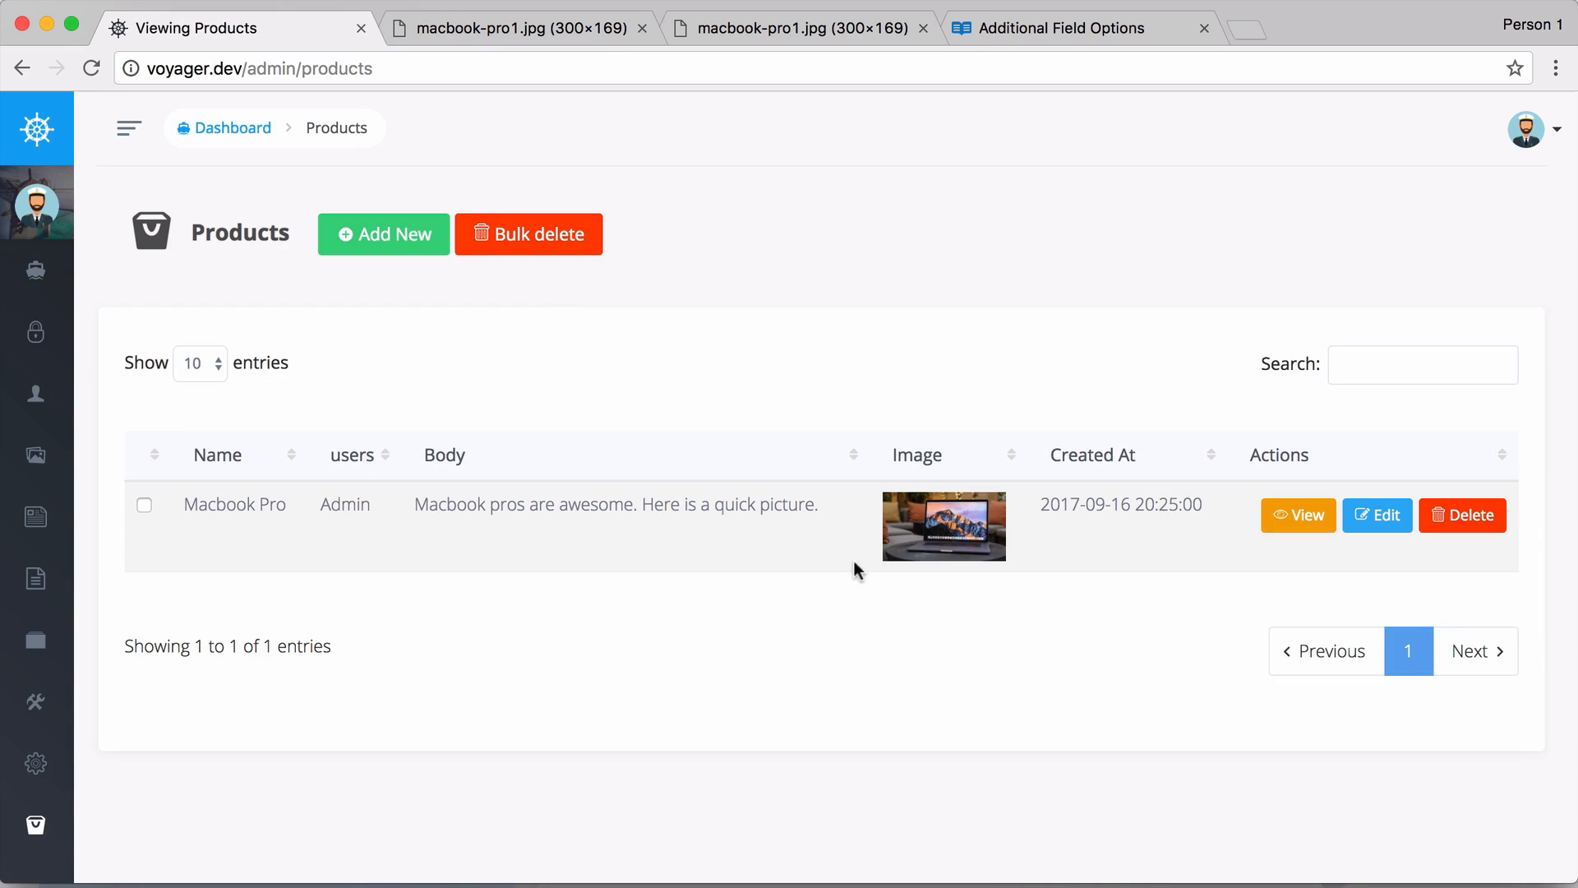
click(1067, 27)
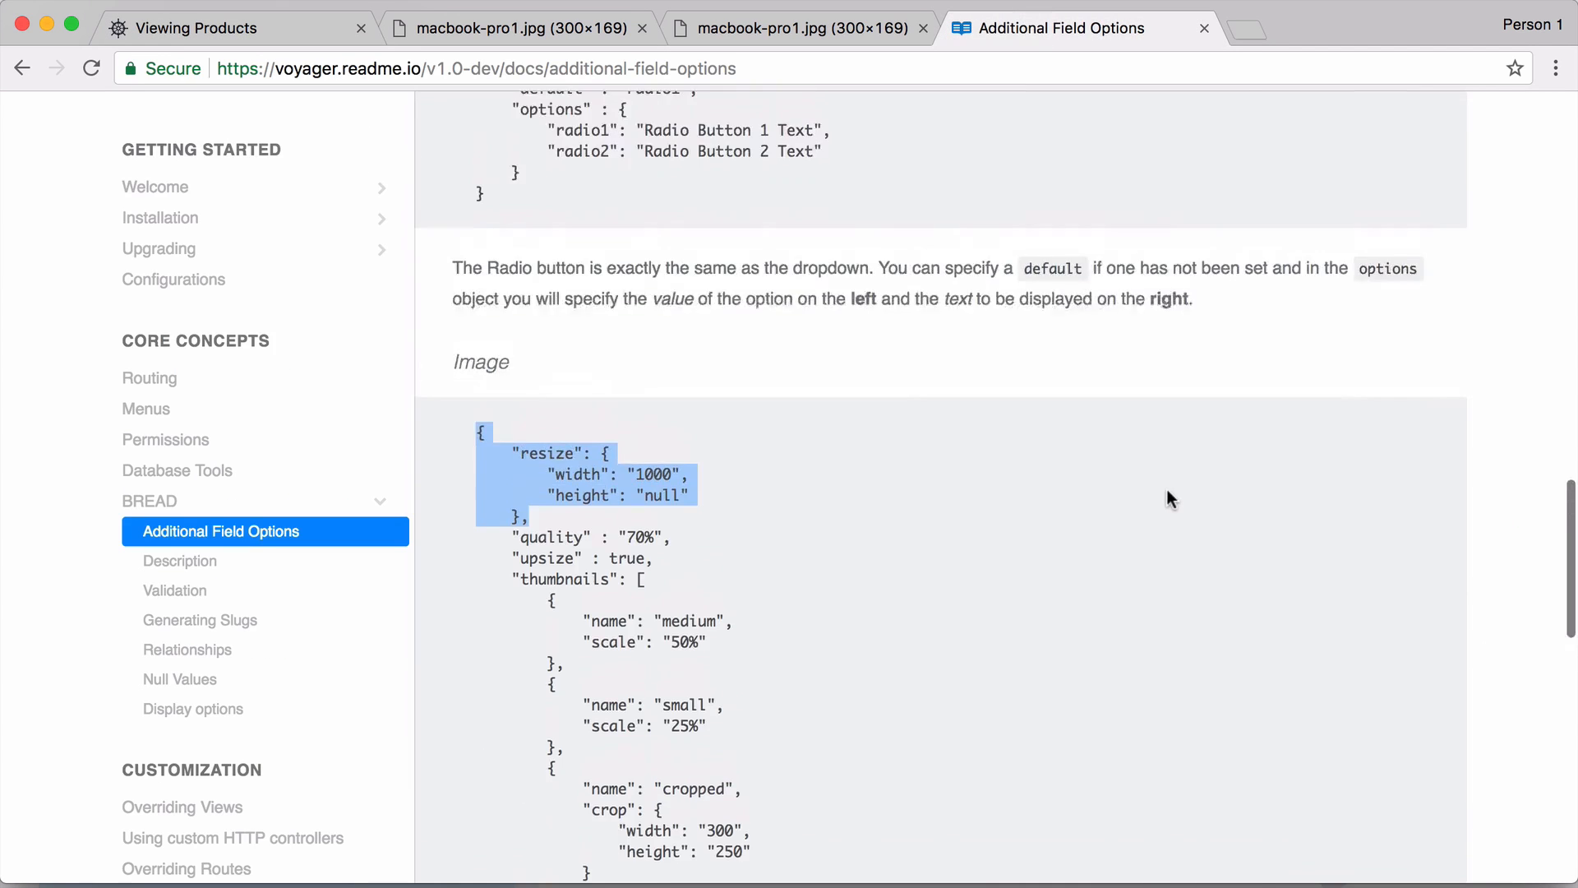
scroll(up, 3)
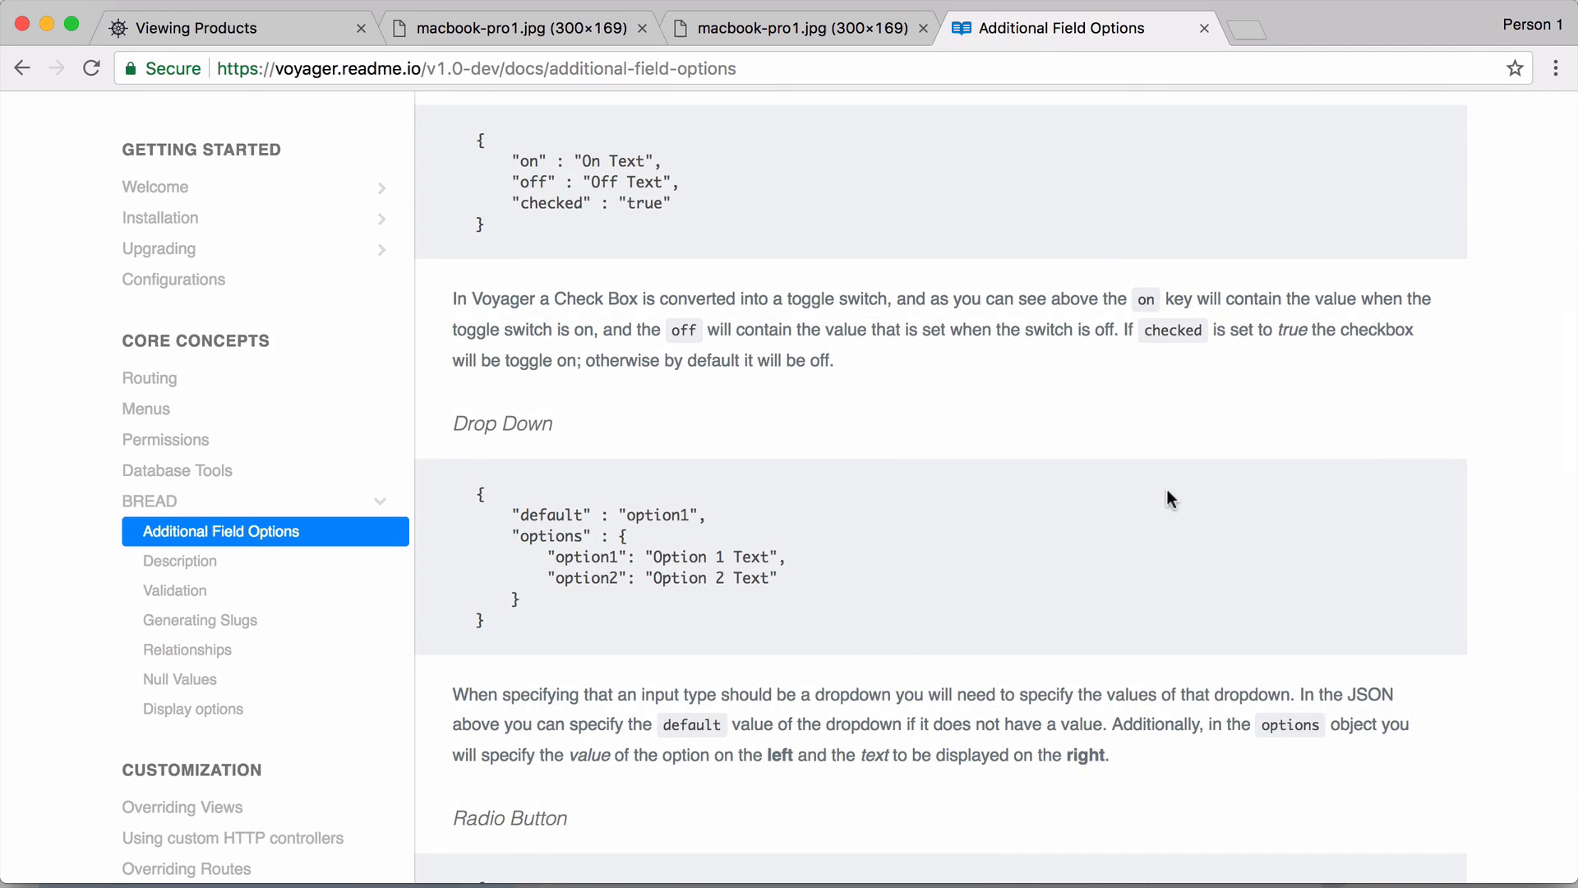